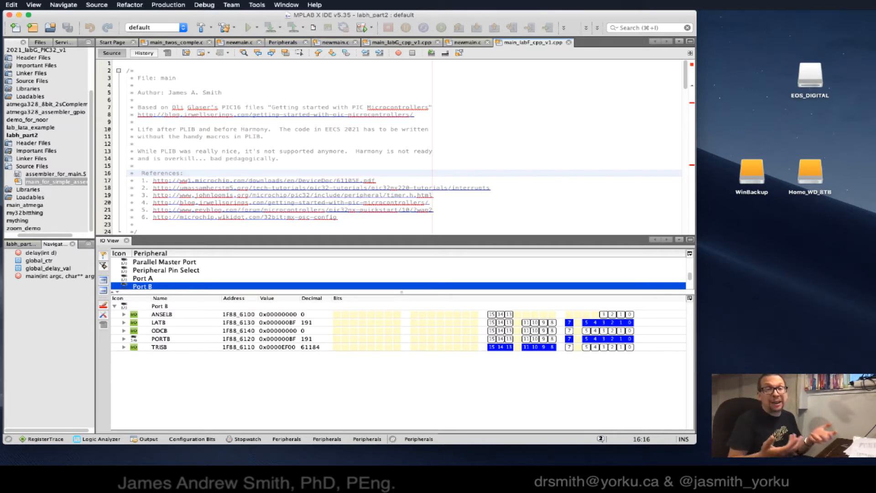
Start a new Standalone Project from the File menu
{"action": "left_click", "coordinate": [185, 172]}
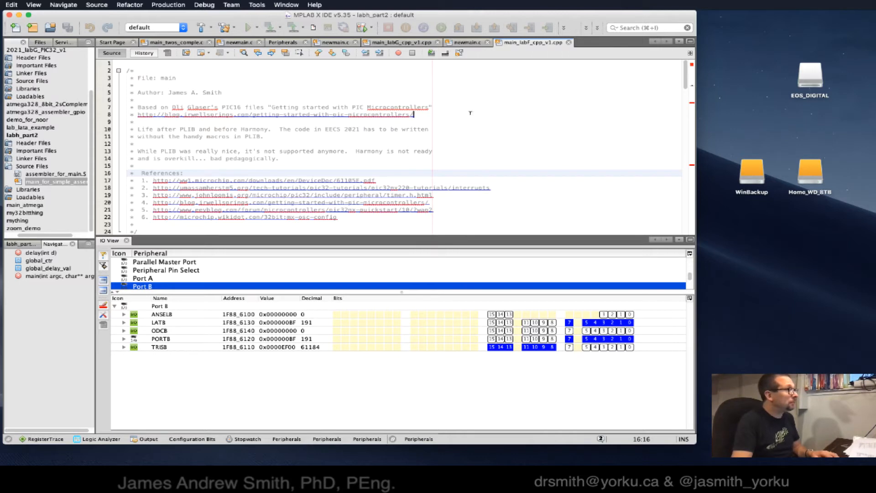
{"action": "left_click", "coordinate": [11, 4]}
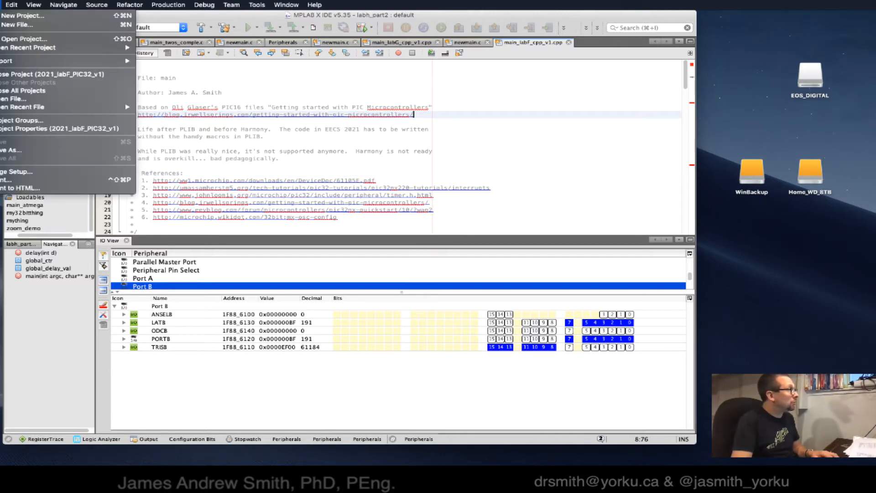
{"action": "left_click", "coordinate": [22, 16]}
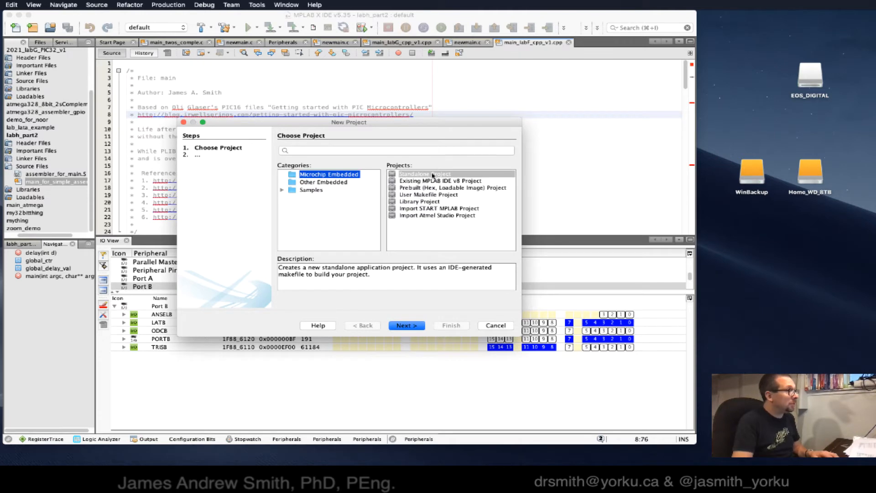
{"action": "left_click", "coordinate": [406, 325]}
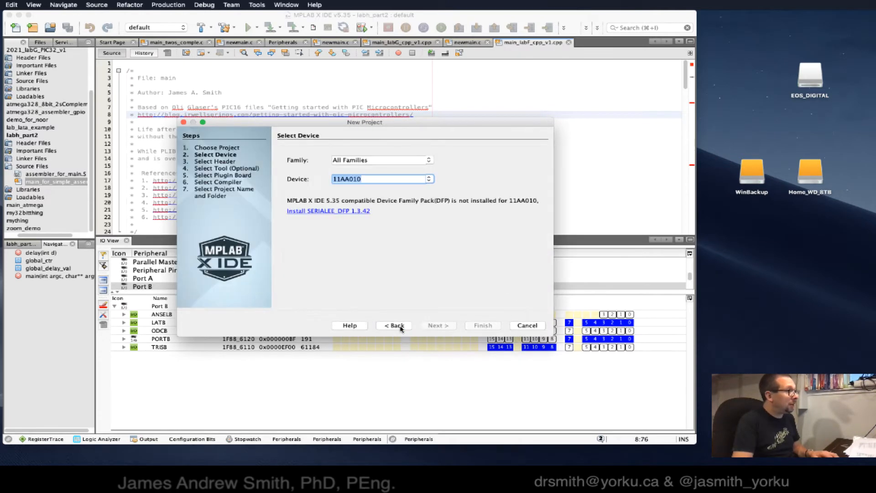
Choose the PIC32MX250F128B device, the Simulator, and the XC32 v2.40 compiler
{"action": "type", "text": "pic32mx"}
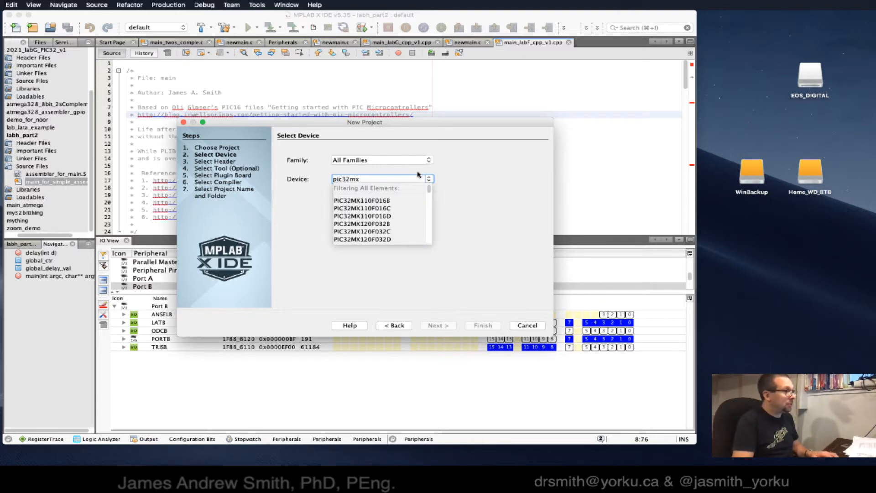
{"action": "type", "text": "250"}
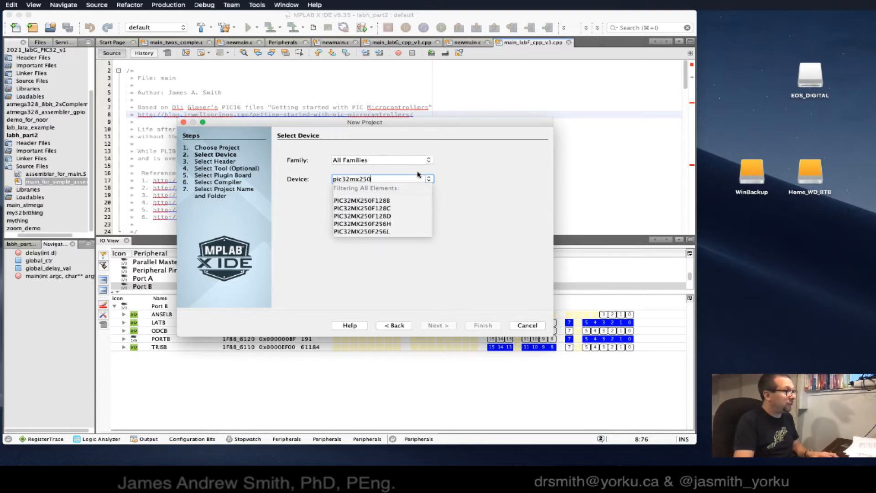
{"action": "left_click", "coordinate": [362, 200]}
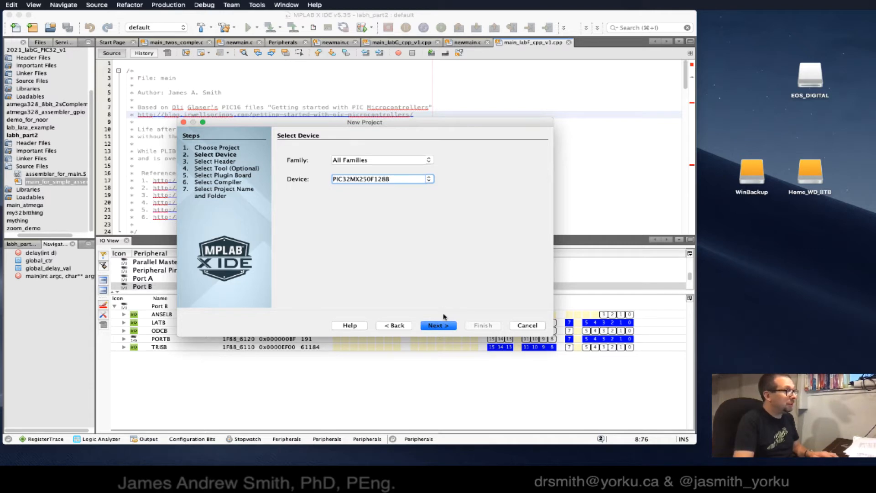
{"action": "left_click", "coordinate": [438, 325]}
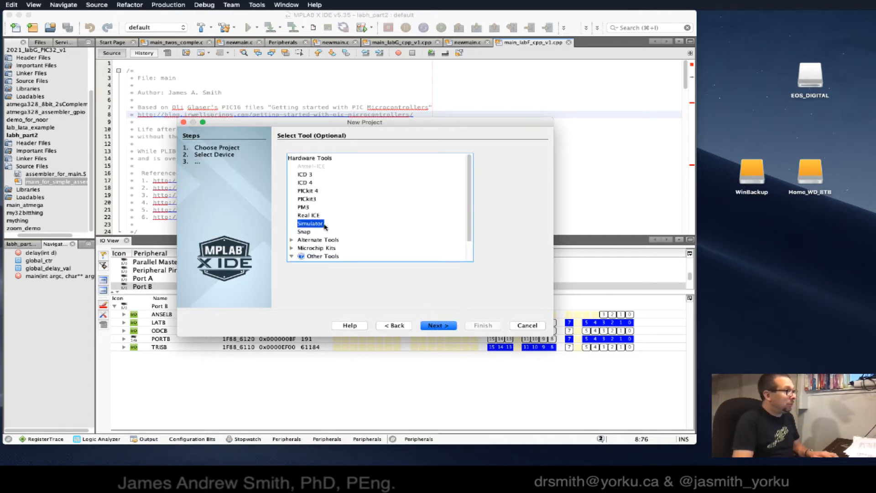
{"action": "left_click", "coordinate": [439, 325]}
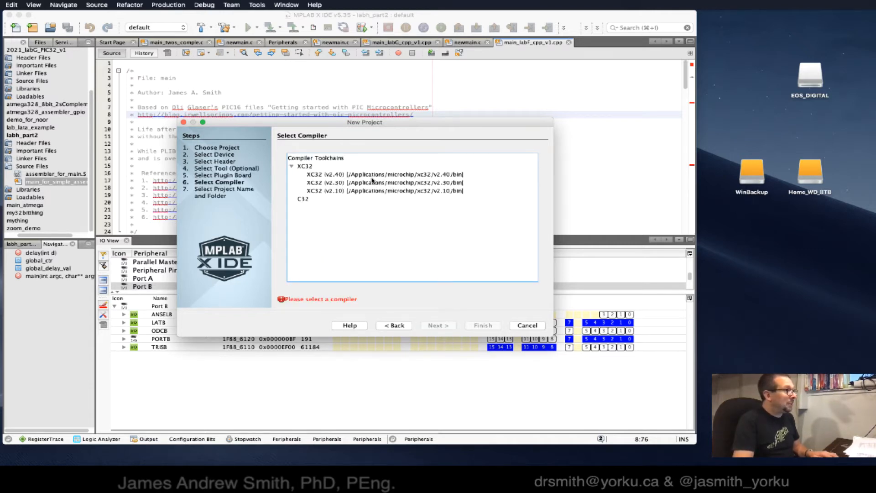
{"action": "left_click", "coordinate": [374, 174]}
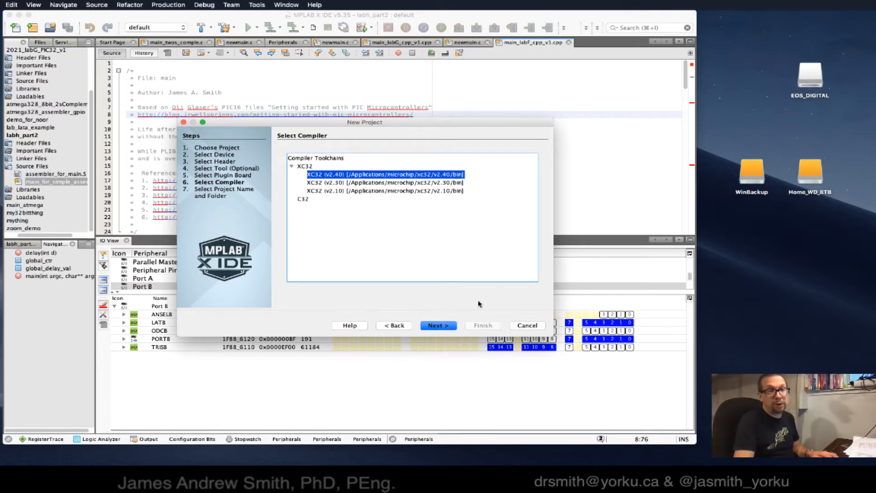
{"action": "left_click", "coordinate": [439, 325]}
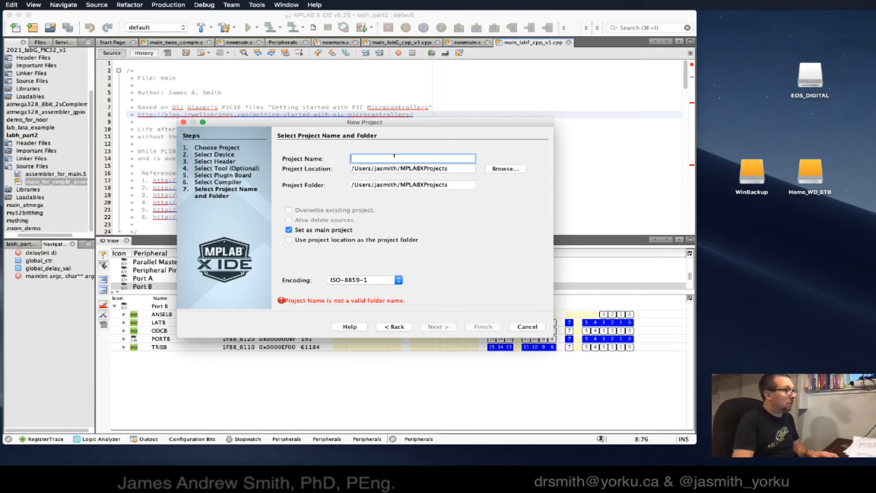
Name the project mix_C_Assembler_part2 and finish creating it
{"action": "type", "text": "mix_"}
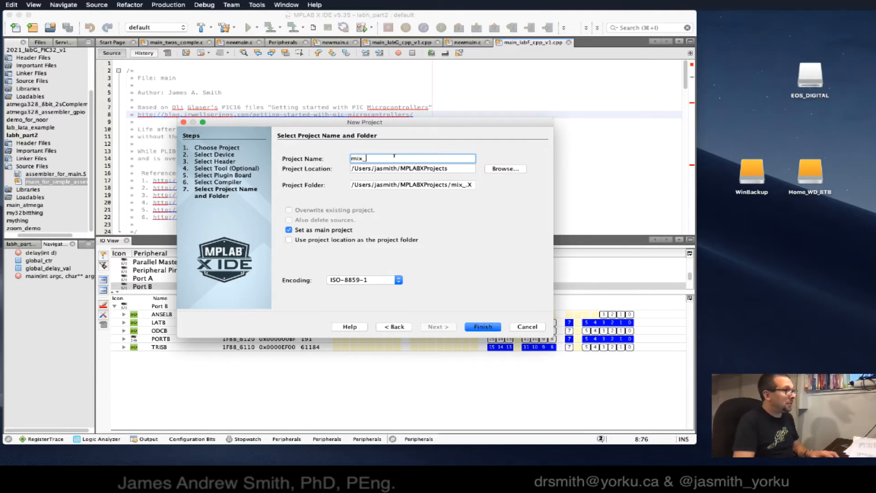
{"action": "type", "text": "C_Ase"}
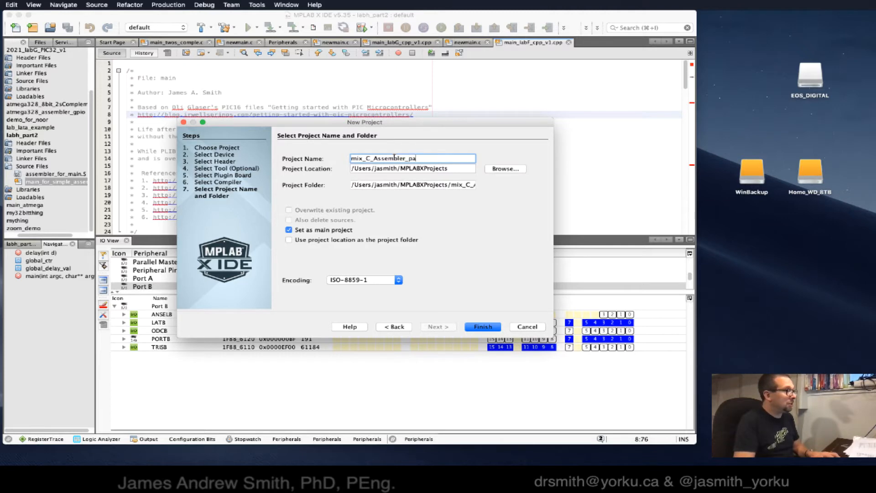
{"action": "type", "text": "rt2"}
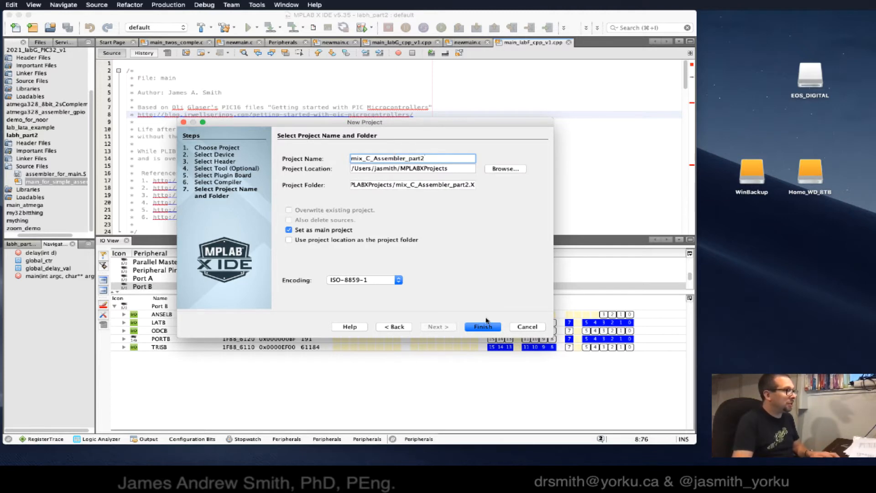
{"action": "left_click", "coordinate": [482, 327]}
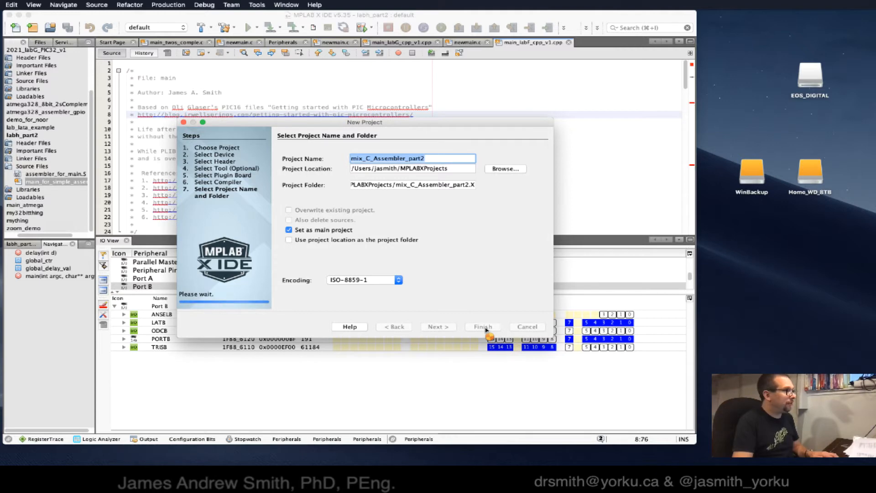
{"action": "left_click", "coordinate": [481, 327]}
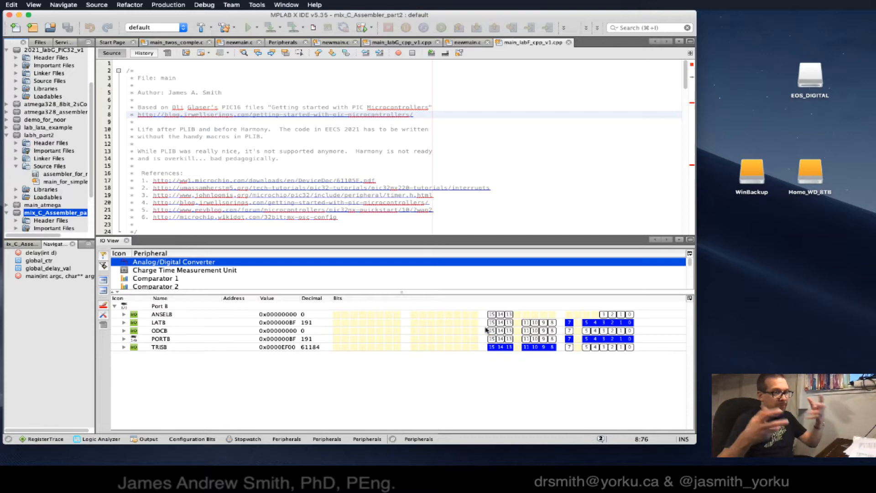
Expand the mix_C_Assembler_part2 project to reveal its Source Files folder
{"action": "left_click", "coordinate": [174, 262]}
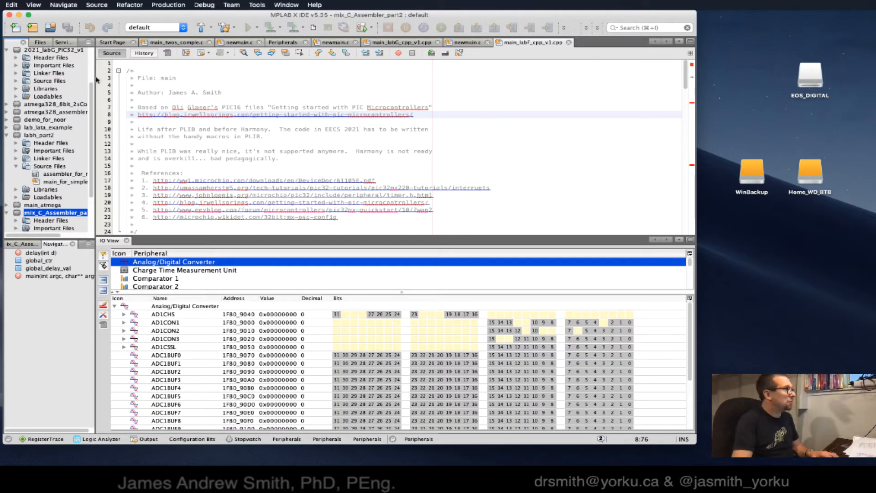
{"action": "scroll", "scroll_direction": "down", "scroll_amount": 3}
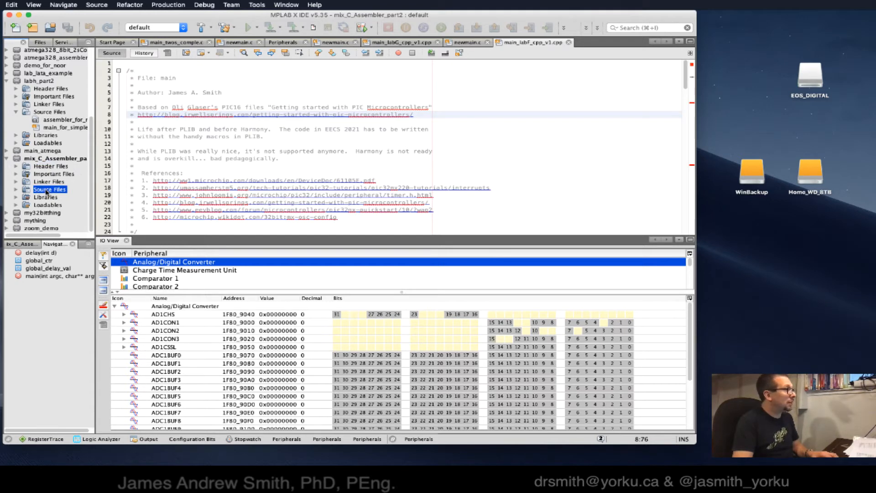
Add a new C Main File named main_for_simple_assembler to Source Files
{"action": "right_click", "coordinate": [49, 189]}
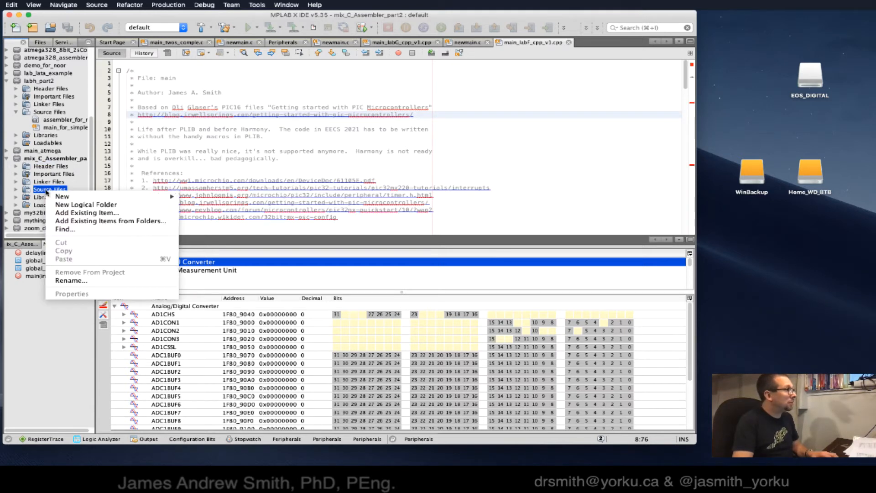
{"action": "left_click", "coordinate": [61, 196]}
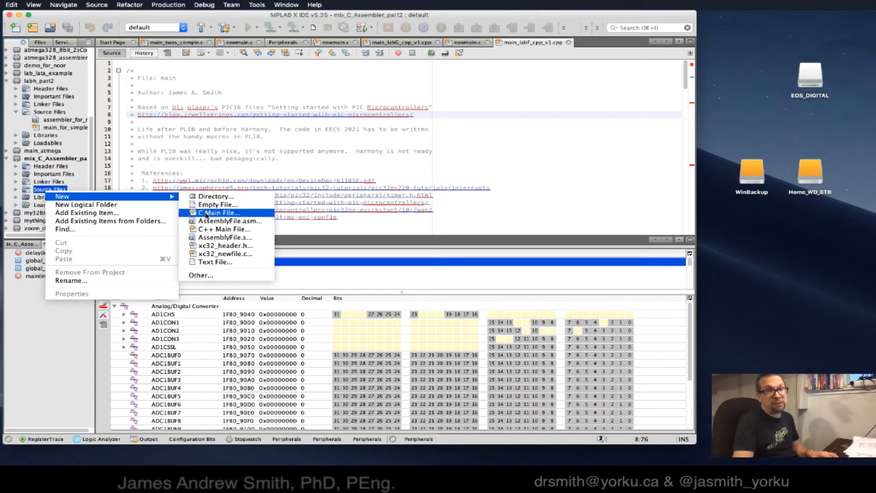
{"action": "left_click", "coordinate": [218, 213]}
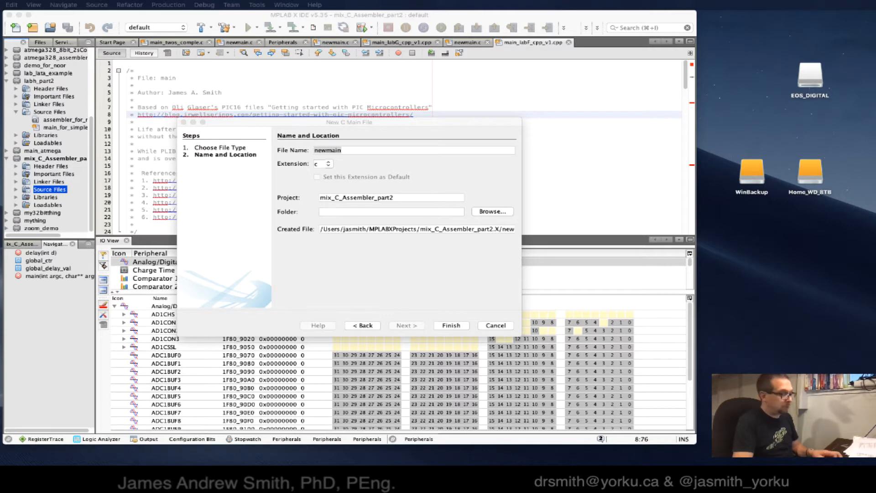
{"action": "left_click", "coordinate": [413, 149]}
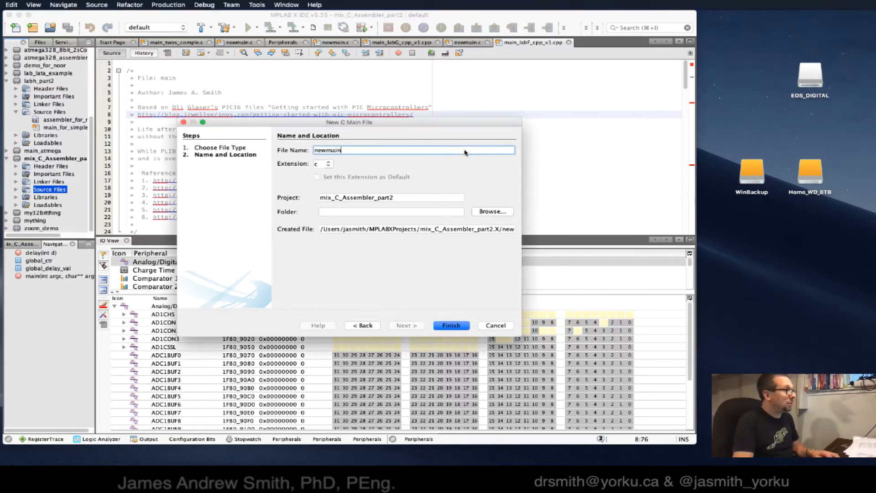
{"action": "type", "text": "main_for_simple_assembler"}
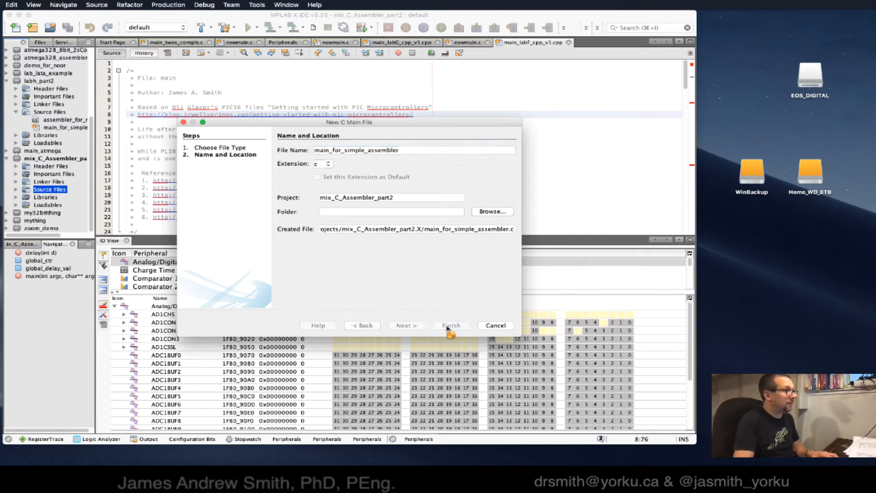
{"action": "left_click", "coordinate": [450, 325]}
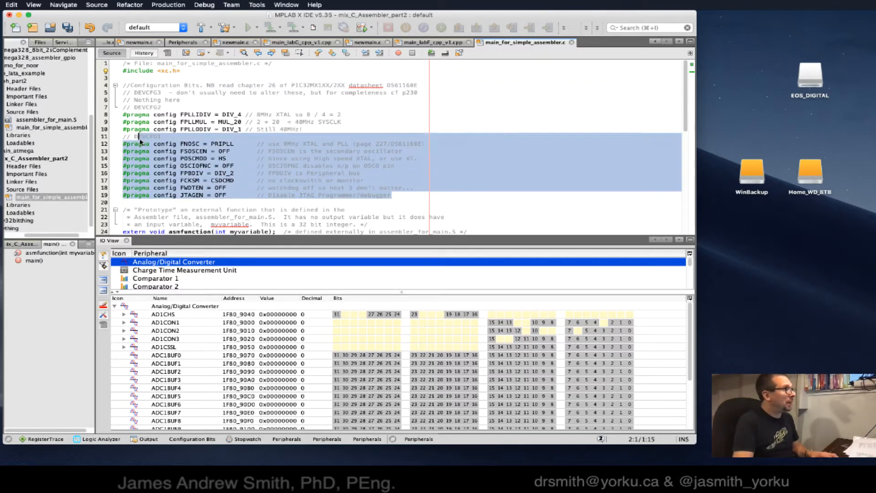
Place the configuration pragmas and asmfunction prototype into main_for_simple_assembler.c
{"action": "left_click", "coordinate": [263, 114]}
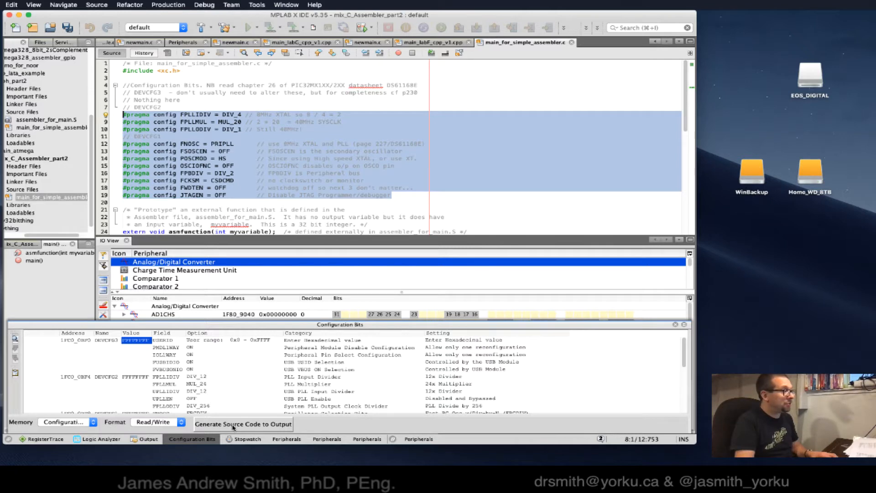
{"action": "mouse_move", "coordinate": [264, 408]}
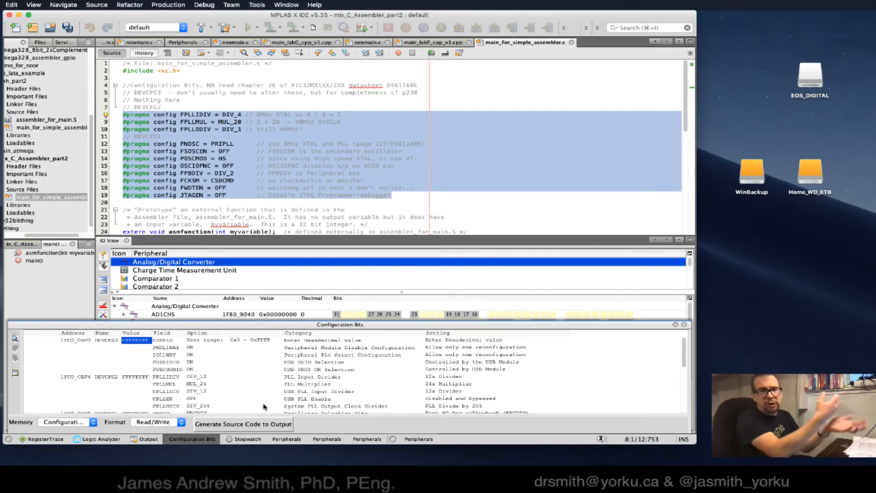
{"action": "mouse_move", "coordinate": [322, 208]}
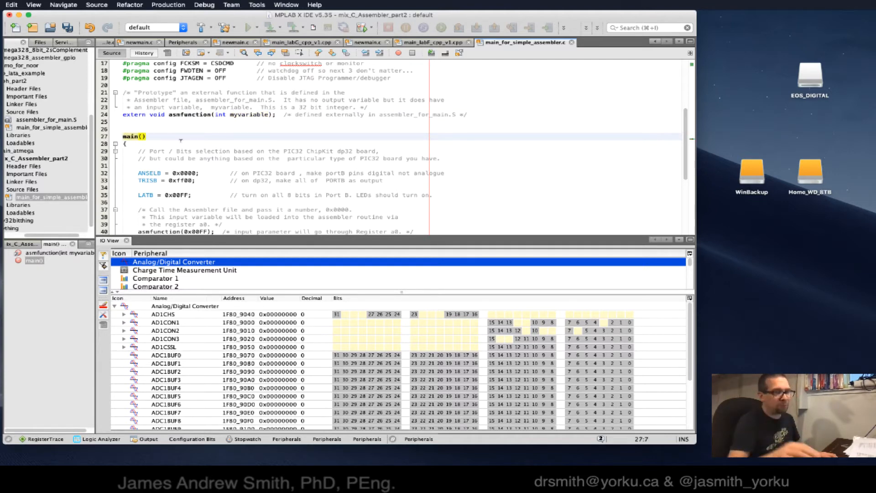
Review main()'s LATB assignments and while loop, then select Source Files of mix_C_Assembler_part2
{"action": "scroll", "scroll_direction": "down", "scroll_amount": 3}
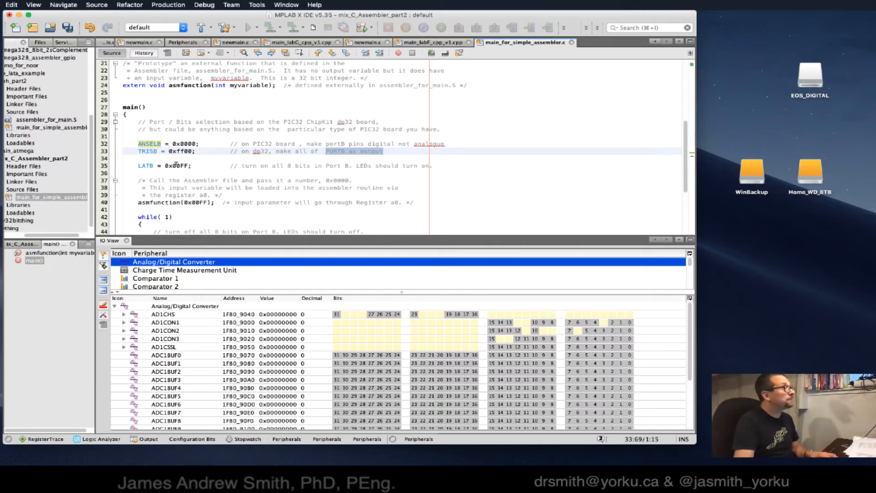
{"action": "left_click", "coordinate": [200, 165]}
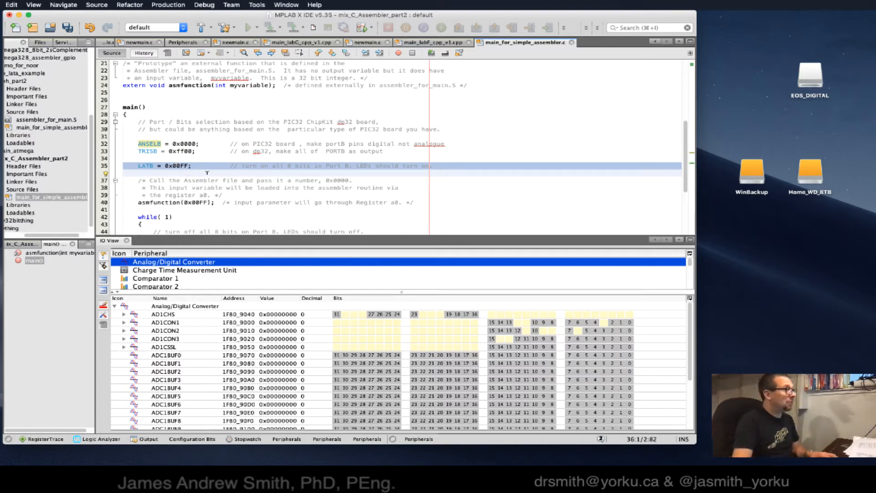
{"action": "left_click", "coordinate": [181, 166]}
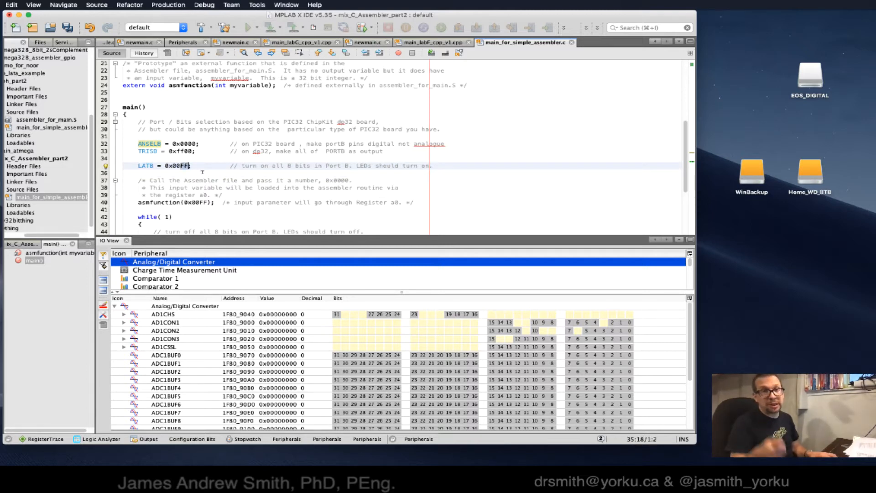
{"action": "scroll", "scroll_direction": "down", "scroll_amount": 3}
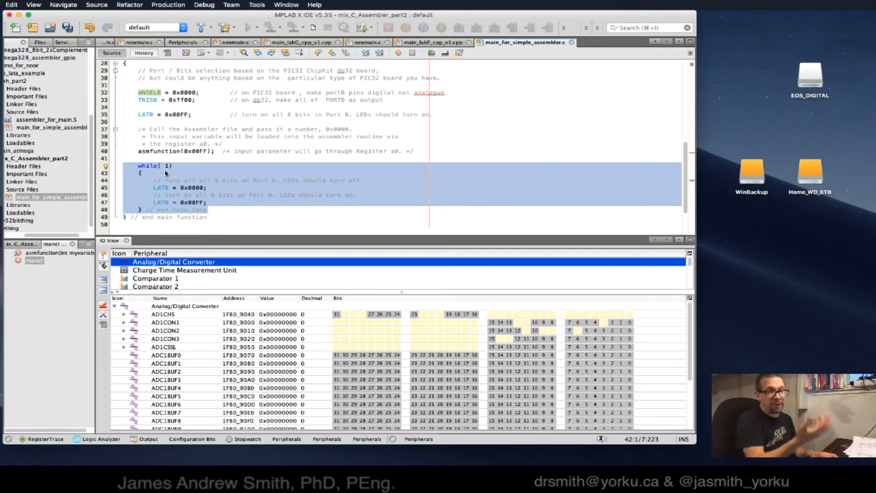
{"action": "left_click", "coordinate": [169, 188]}
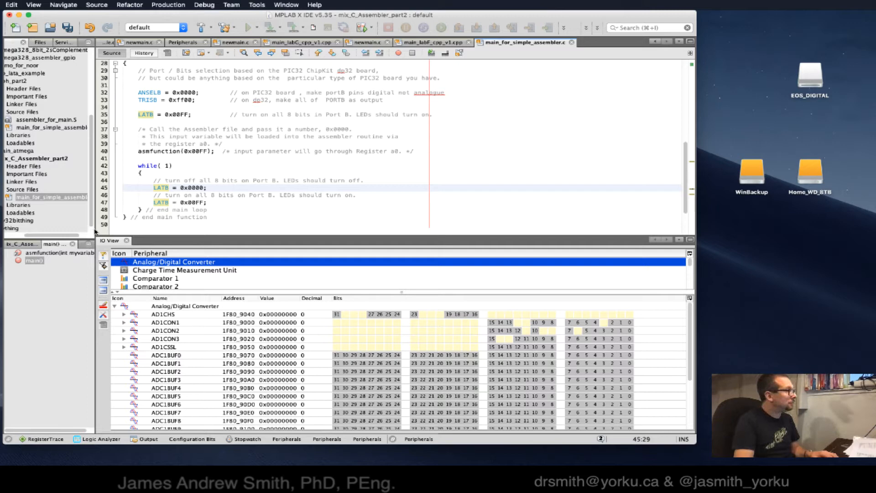
{"action": "left_click", "coordinate": [16, 42]}
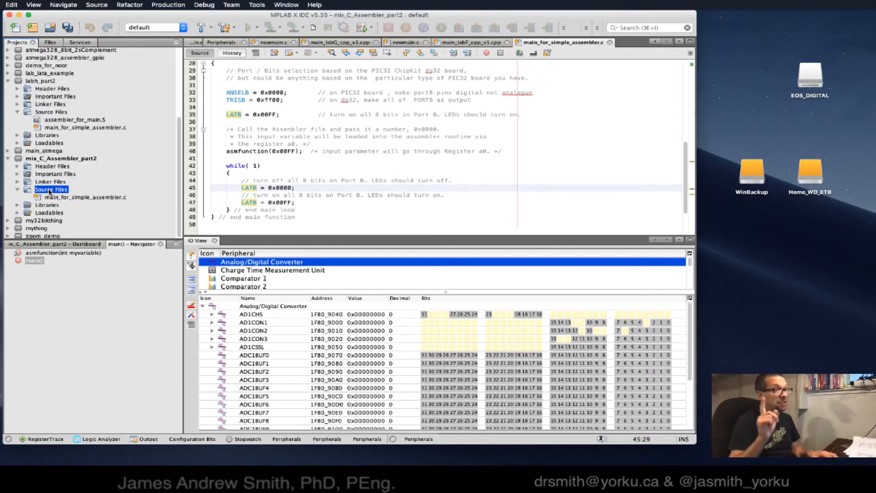
Begin a new Other > Empty File from Source Files and reach the naming step
{"action": "right_click", "coordinate": [51, 189]}
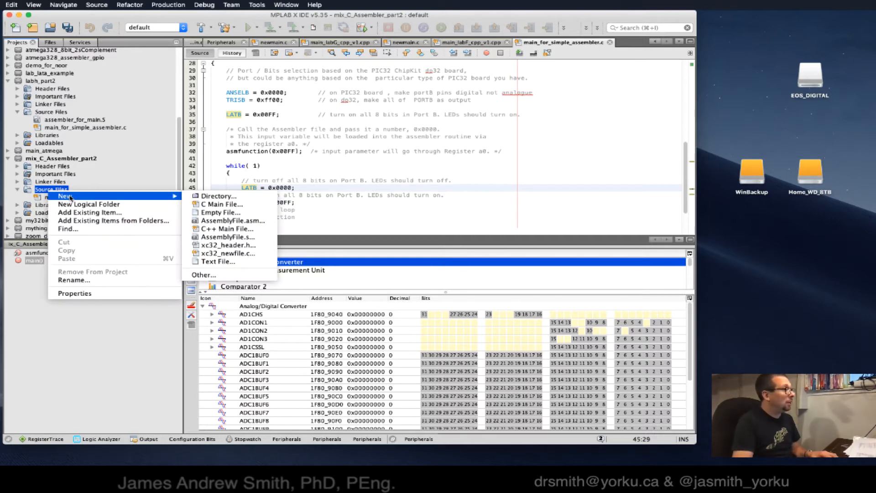
{"action": "mouse_move", "coordinate": [218, 195]}
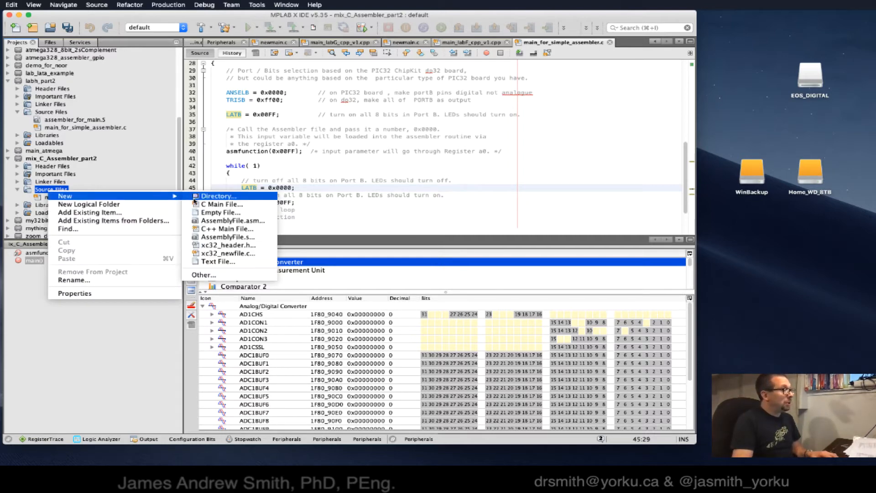
{"action": "mouse_move", "coordinate": [227, 220]}
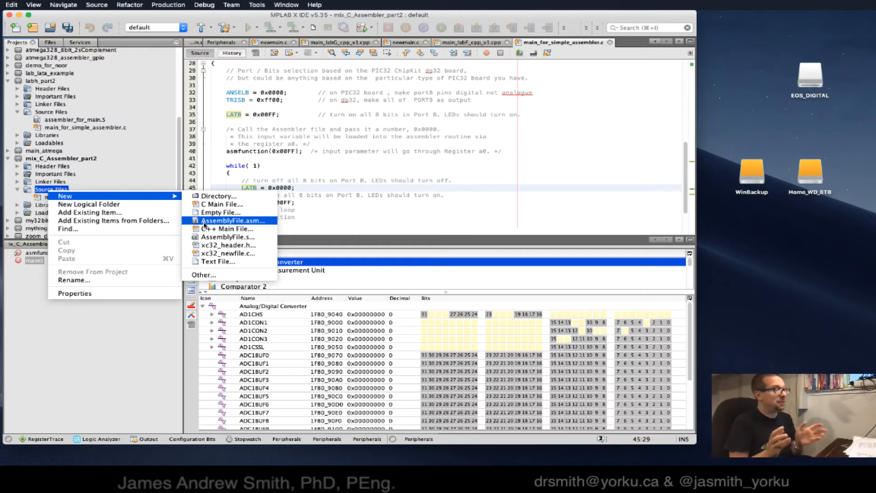
{"action": "mouse_move", "coordinate": [217, 262]}
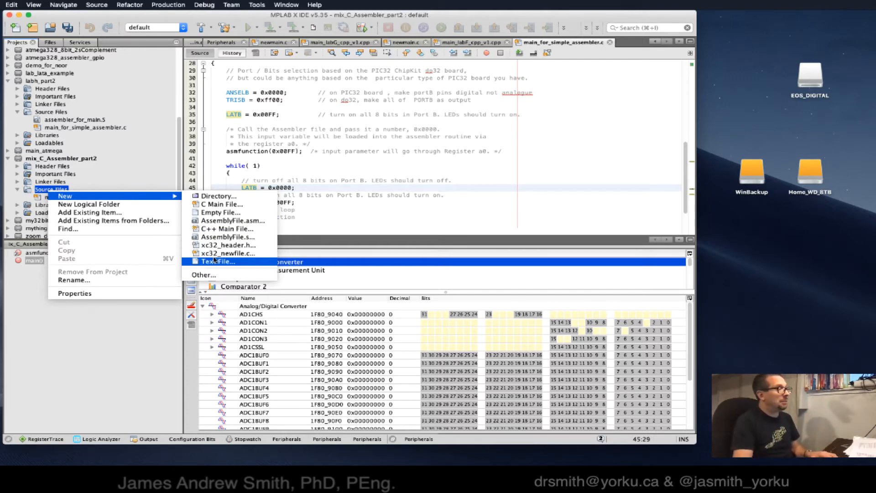
{"action": "mouse_move", "coordinate": [203, 275]}
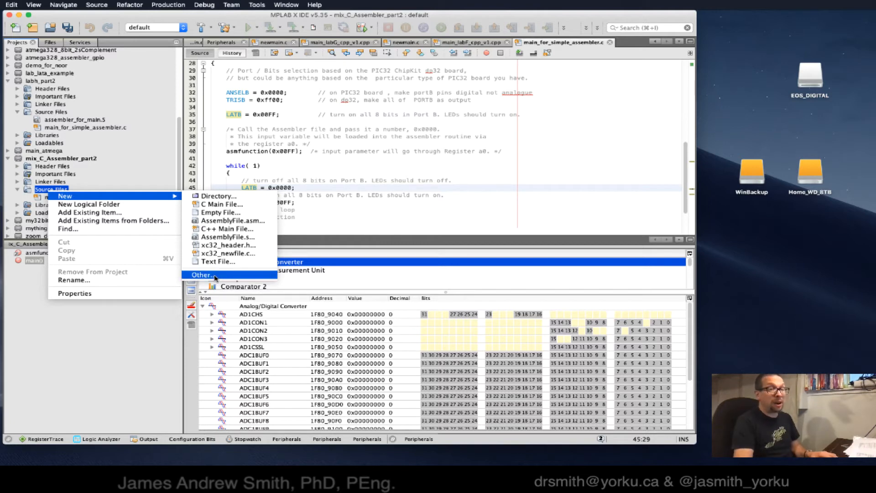
{"action": "left_click", "coordinate": [203, 274]}
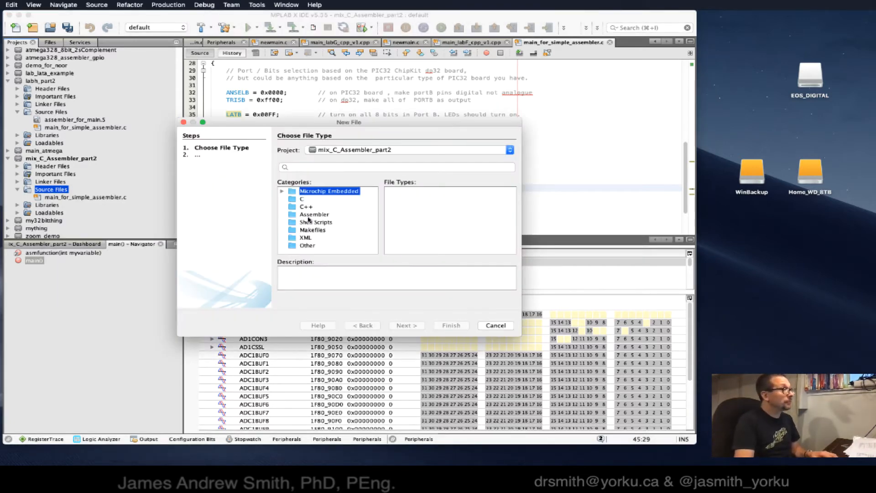
{"action": "left_click", "coordinate": [308, 245]}
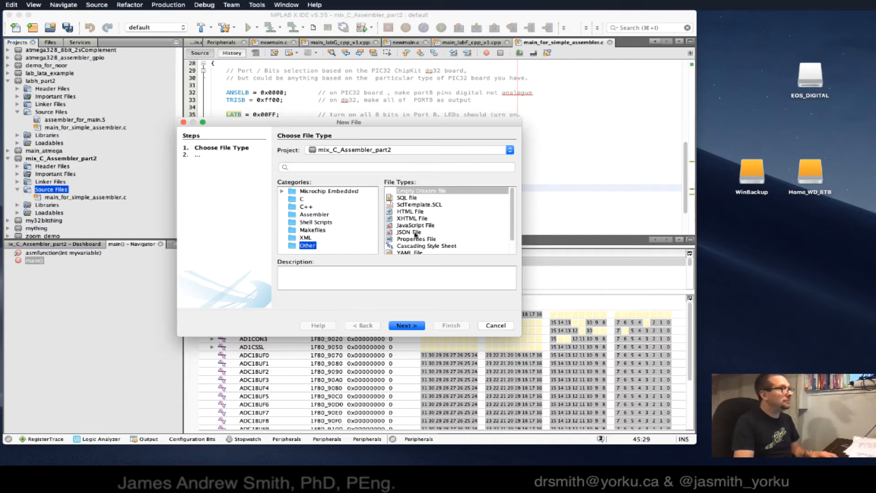
{"action": "left_click", "coordinate": [412, 244]}
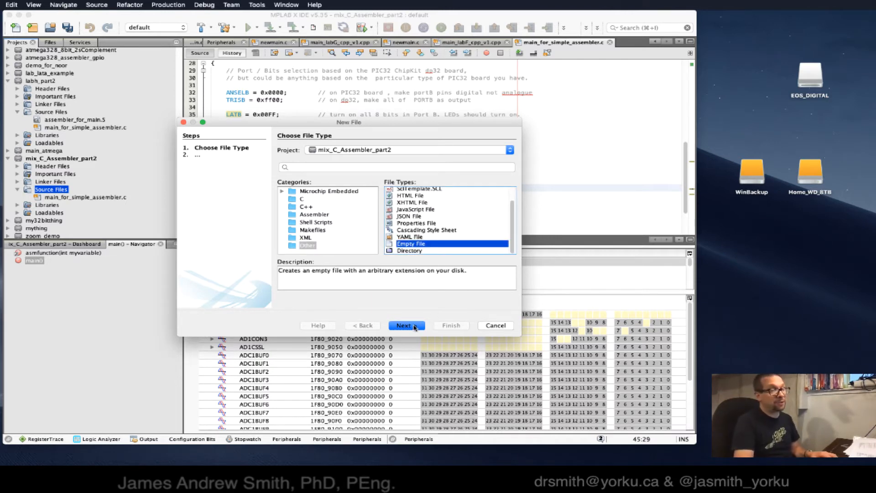
{"action": "left_click", "coordinate": [406, 325]}
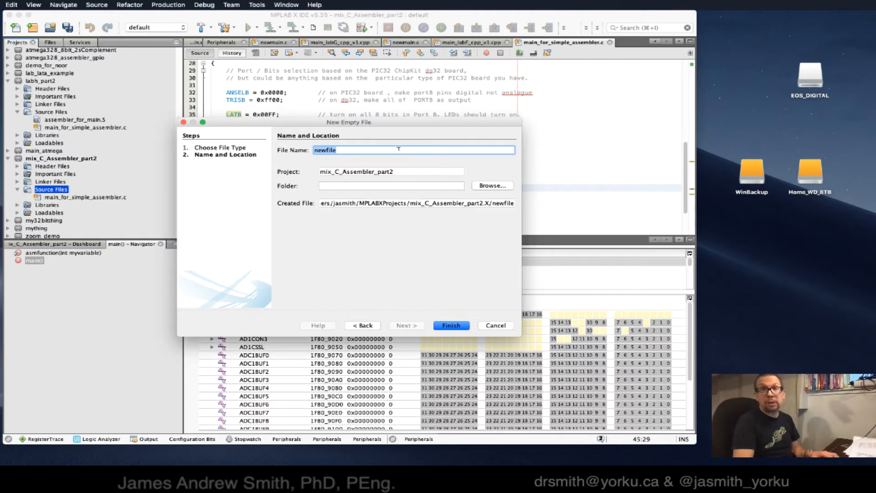
Name the empty file assembler_for_main.S and create it
{"action": "type", "text": "assembler"}
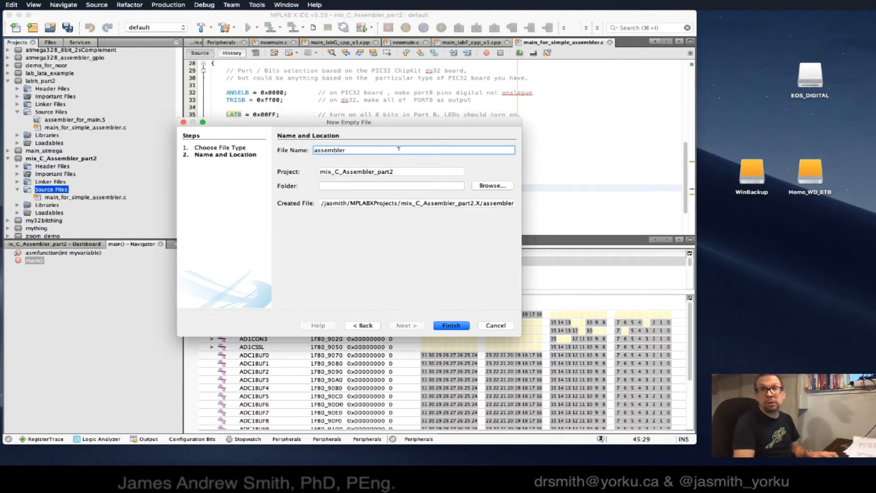
{"action": "type", "text": "_for_main."}
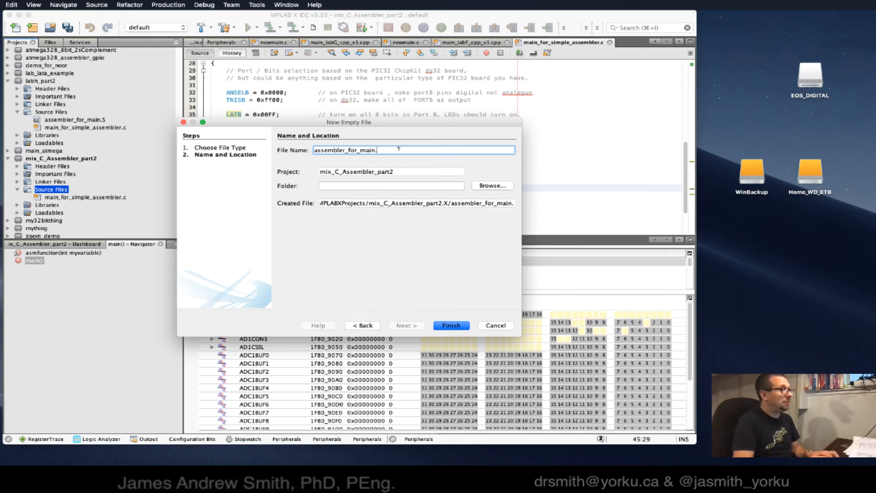
{"action": "type", "text": "S"}
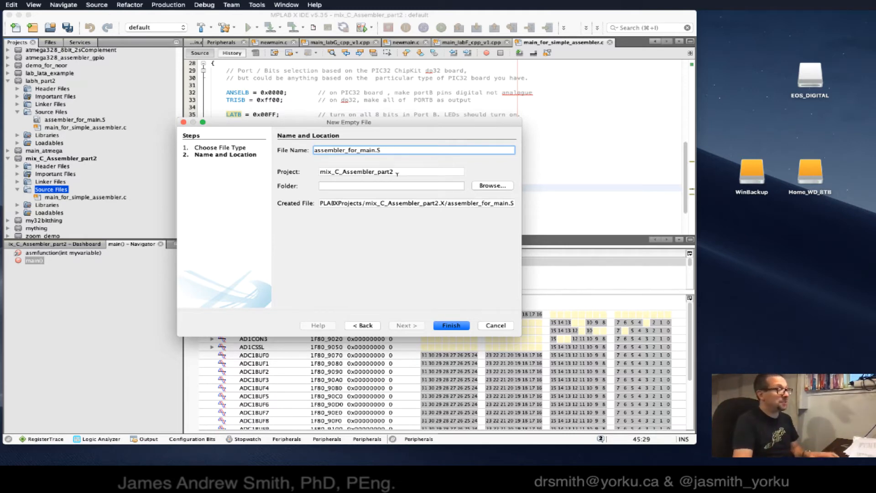
{"action": "left_click", "coordinate": [450, 325]}
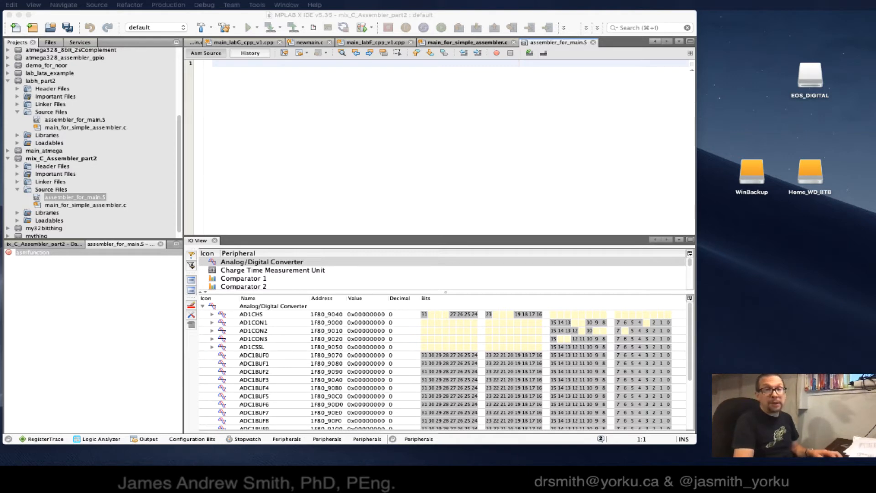
Paste the prepared assembly source into the empty assembler_for_main.S editor
{"action": "left_click", "coordinate": [262, 262]}
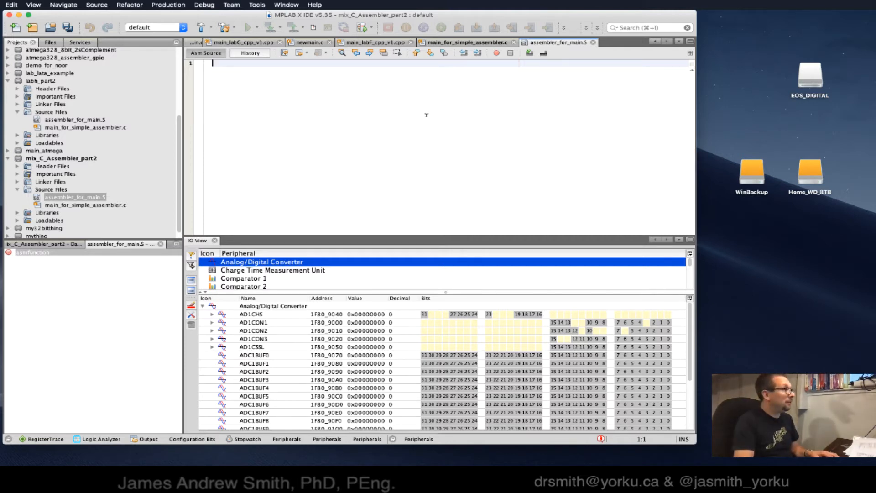
{"action": "right_click", "coordinate": [426, 116]}
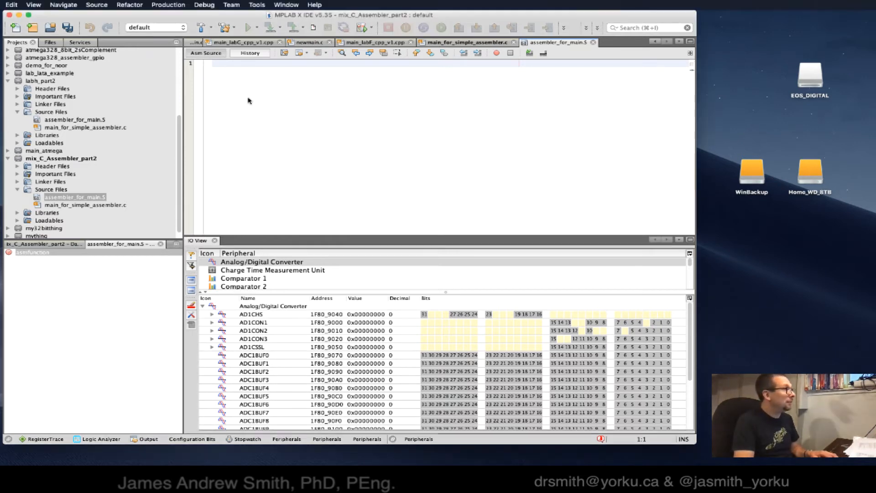
{"action": "right_click", "coordinate": [248, 101]}
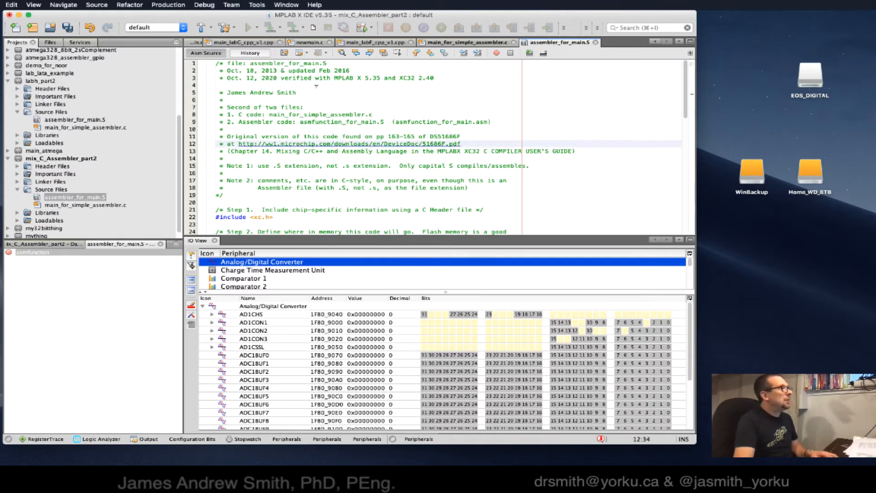
{"action": "left_click", "coordinate": [224, 85]}
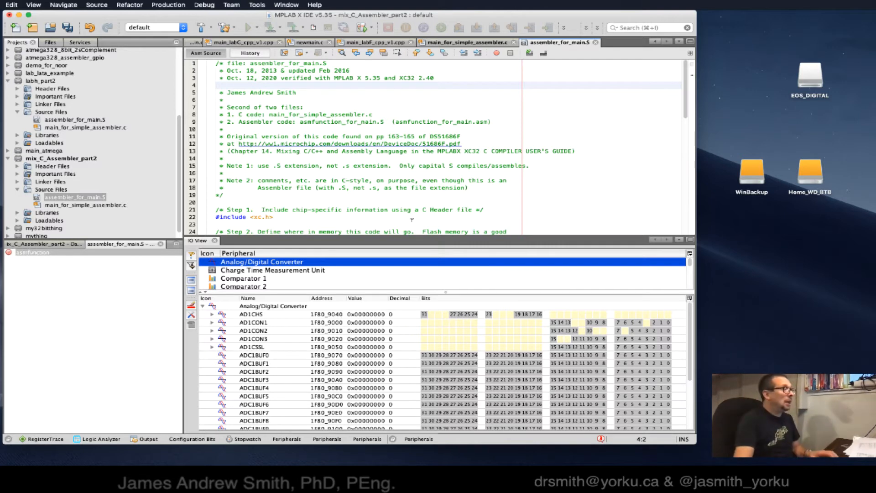
{"action": "scroll", "scroll_direction": "down", "scroll_amount": 3}
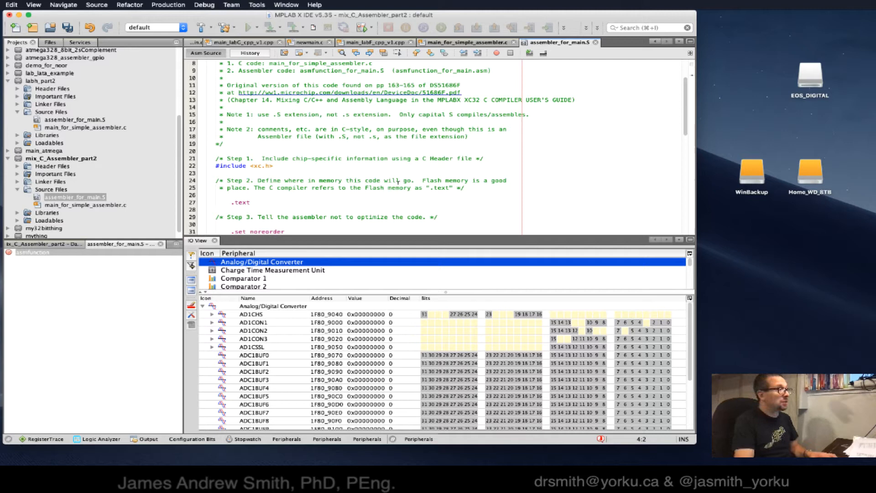
{"action": "scroll", "scroll_direction": "up", "scroll_amount": 3}
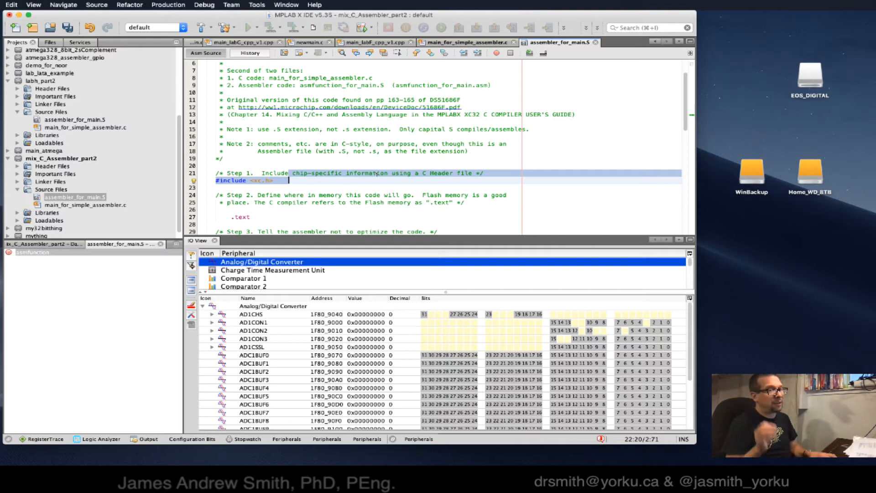
{"action": "scroll", "scroll_direction": "down", "scroll_amount": 3}
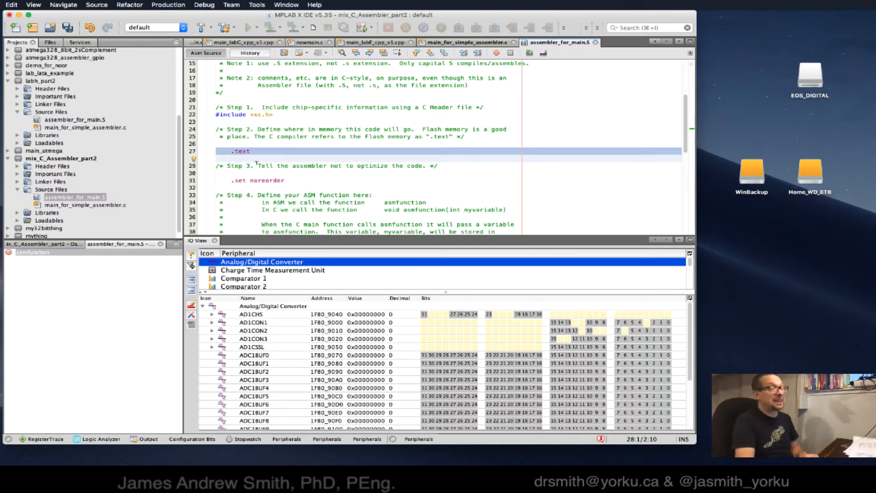
Highlight noreorder and asmfunction in assembler_for_main.S, then return to main_for_simple_assembler.c
{"action": "double_click", "coordinate": [267, 180]}
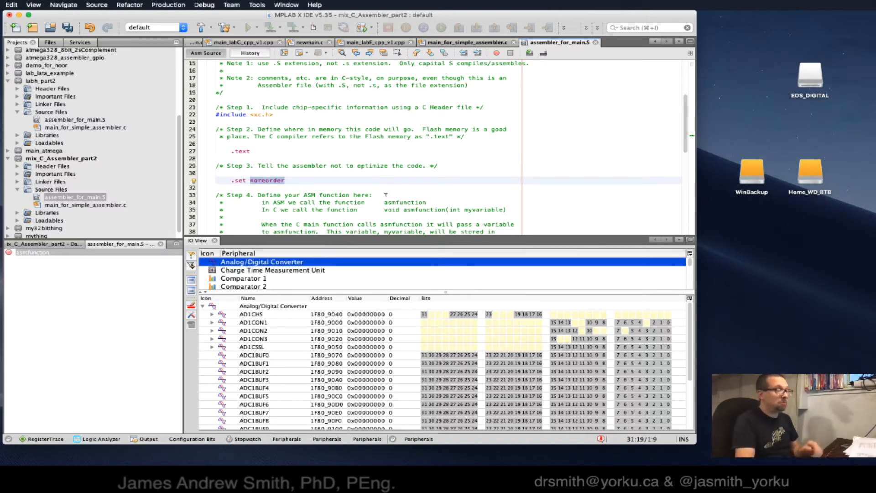
{"action": "scroll", "scroll_direction": "down", "scroll_amount": 3}
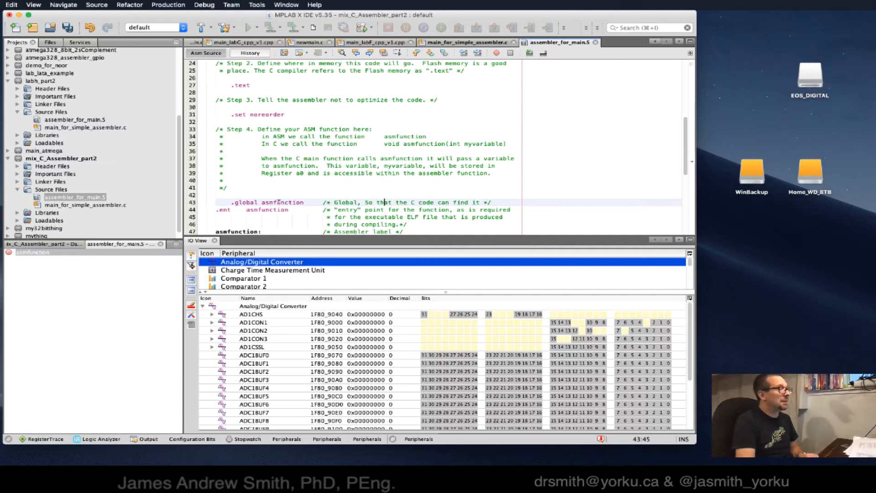
{"action": "double_click", "coordinate": [282, 202]}
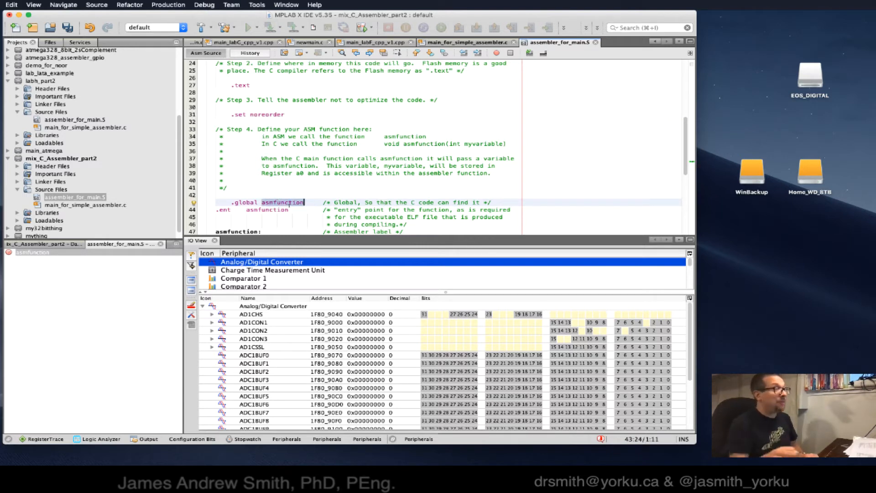
{"action": "left_click", "coordinate": [464, 43]}
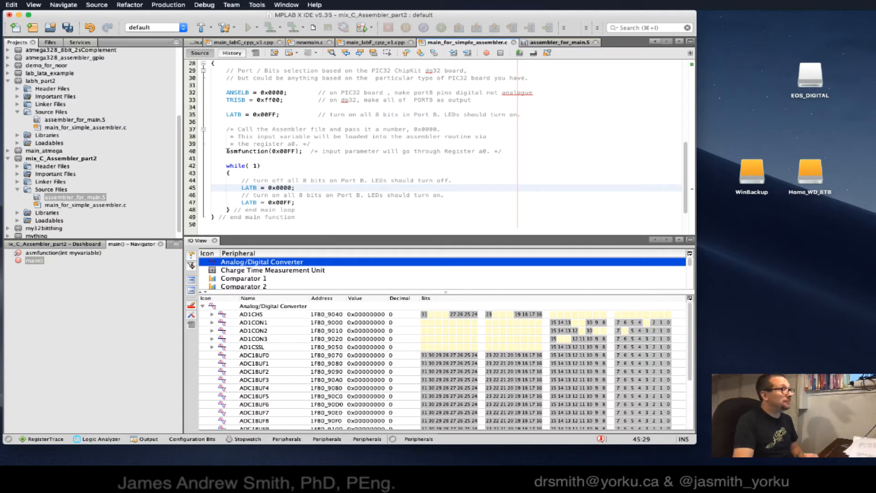
Scroll to the extern asmfunction prototype and bring assembler_for_main.S back into view
{"action": "scroll", "scroll_direction": "up", "scroll_amount": 3}
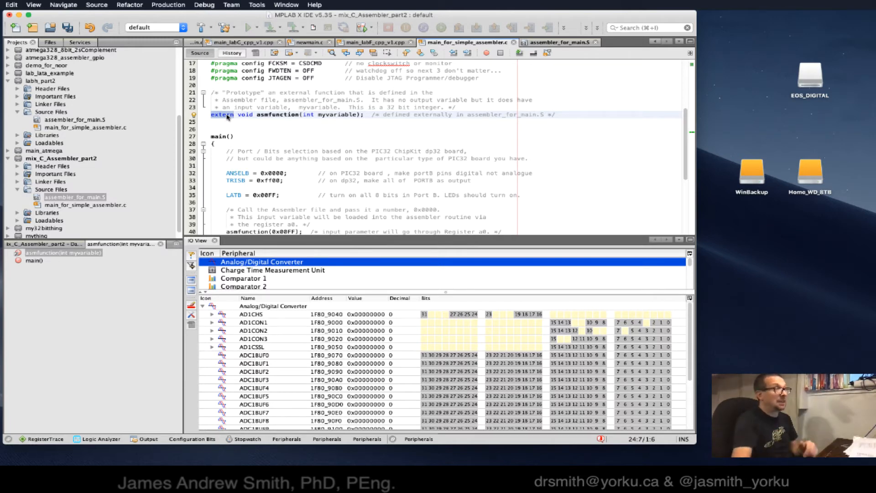
{"action": "left_click", "coordinate": [559, 42]}
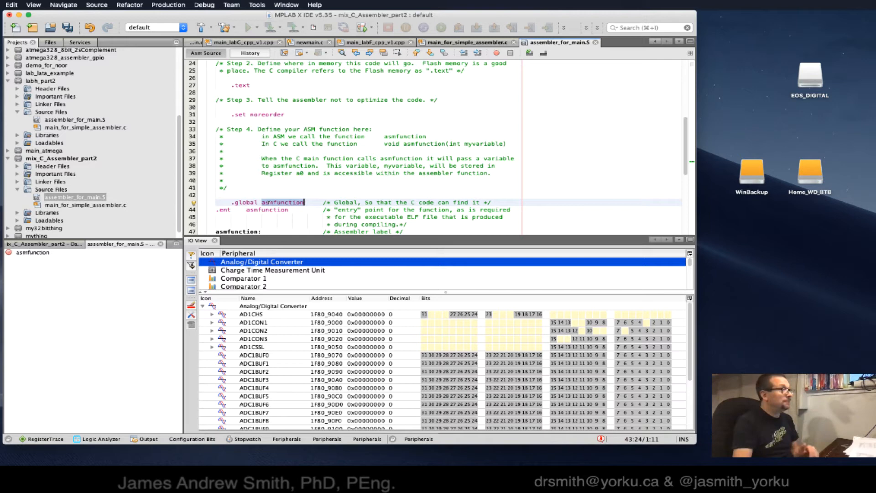
Review asmfunction's body to its return, then return to main_for_simple_assembler.c at the extern prototype
{"action": "scroll", "scroll_direction": "down", "scroll_amount": 3}
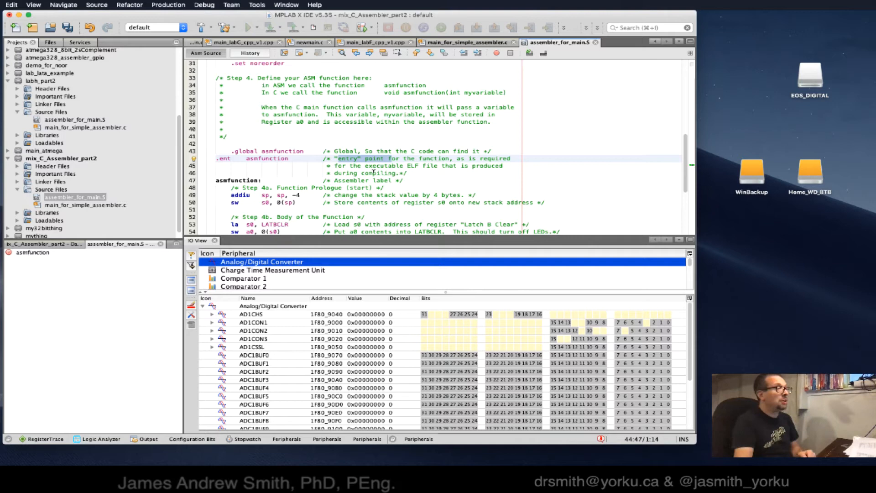
{"action": "scroll", "scroll_direction": "down", "scroll_amount": 3}
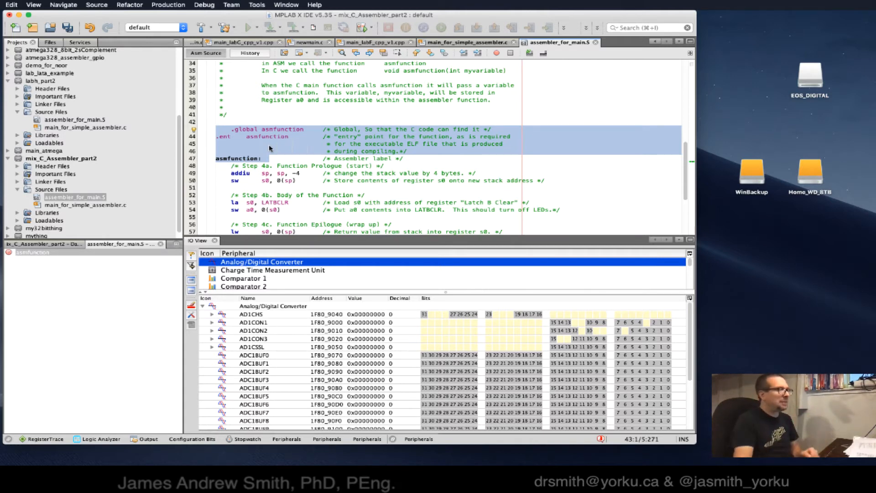
{"action": "mouse_move", "coordinate": [237, 163]}
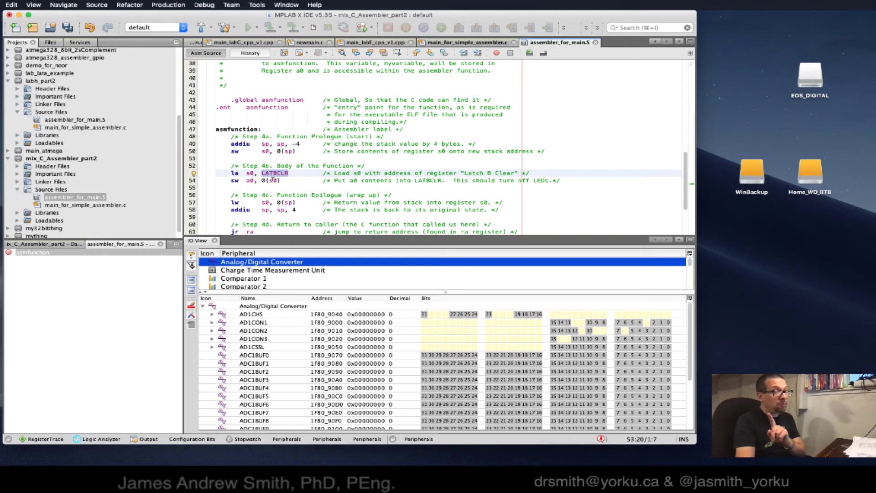
{"action": "mouse_move", "coordinate": [271, 177]}
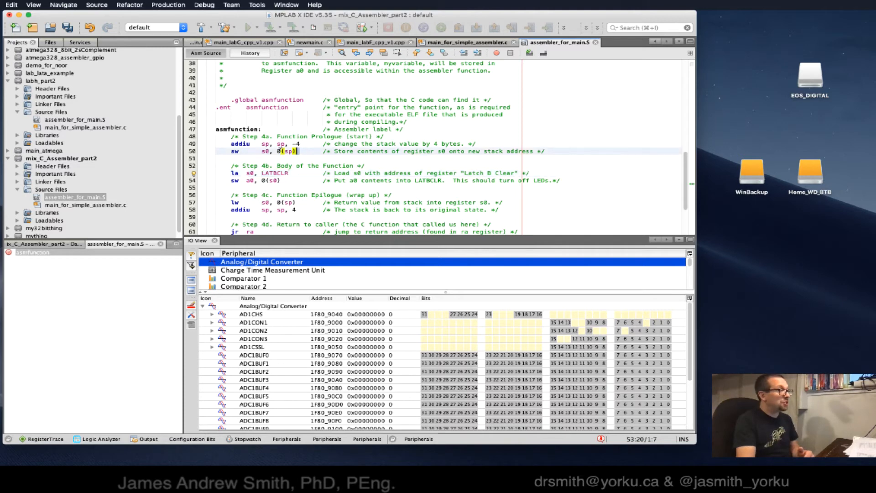
{"action": "left_click", "coordinate": [237, 151]}
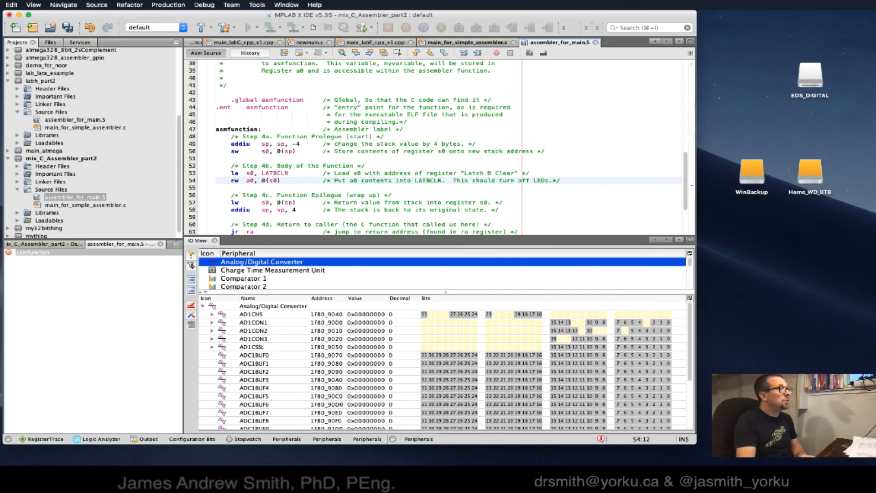
{"action": "left_click", "coordinate": [245, 180]}
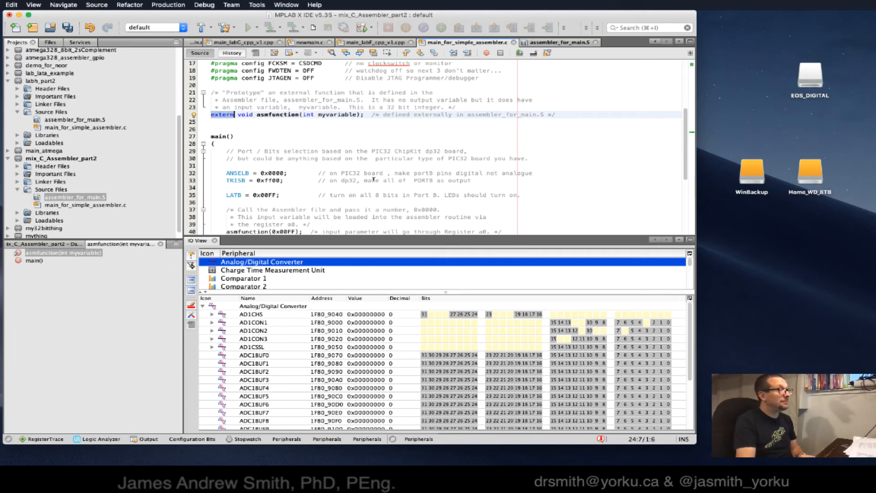
Note the 0x00FF argument of the asmfunction call, then show assembler_for_main.S down to jr ra and .end
{"action": "scroll", "scroll_direction": "down", "scroll_amount": 3}
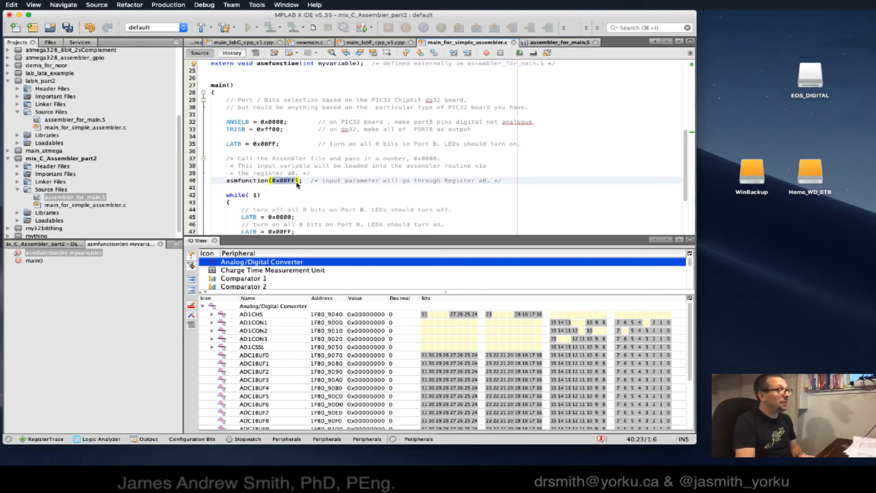
{"action": "left_click", "coordinate": [34, 260]}
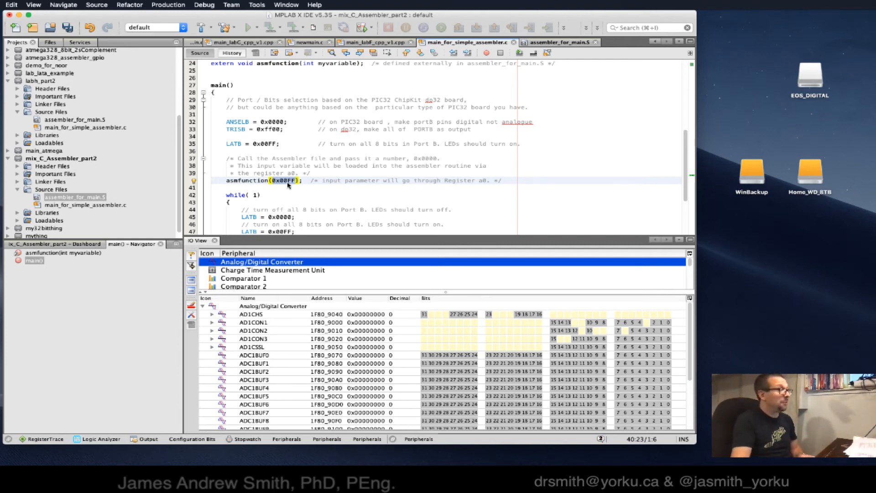
{"action": "left_click", "coordinate": [558, 43]}
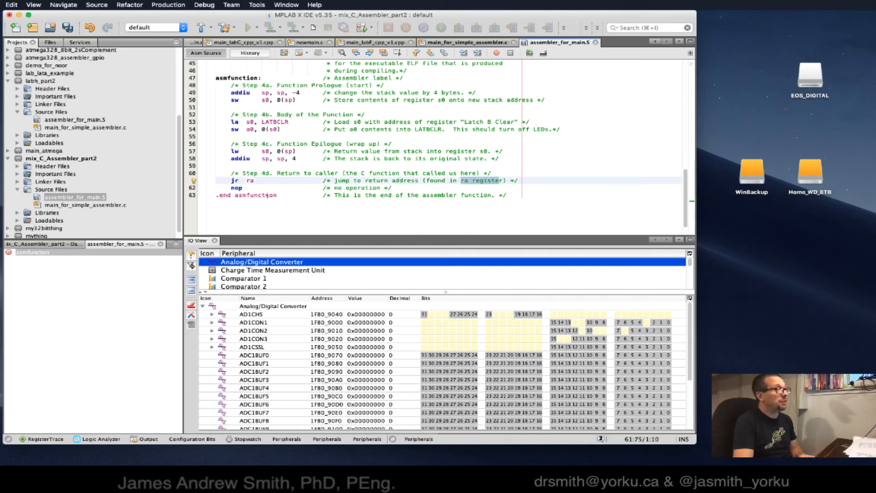
Show main() in main_for_simple_assembler.c, from the ANSELB setup to the asmfunction(0x00FF) call
{"action": "left_click", "coordinate": [271, 196]}
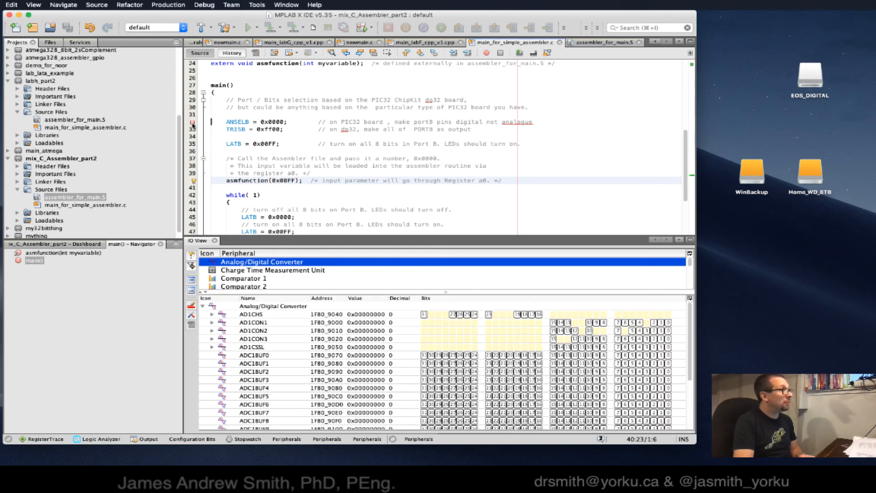
Launch Debug Project in the simulator, paused at the ANSELB line, and select Port B in IO View
{"action": "left_click", "coordinate": [250, 26]}
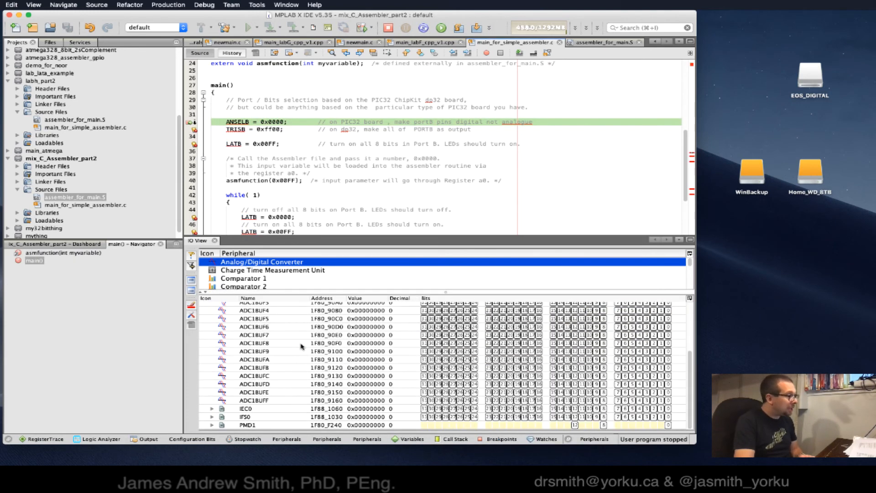
{"action": "mouse_move", "coordinate": [301, 347]}
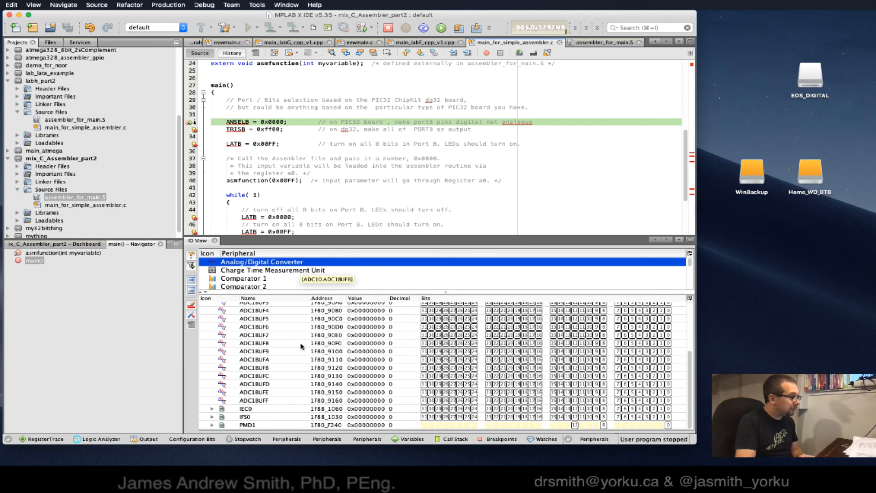
{"action": "scroll", "scroll_direction": "down", "scroll_amount": 3}
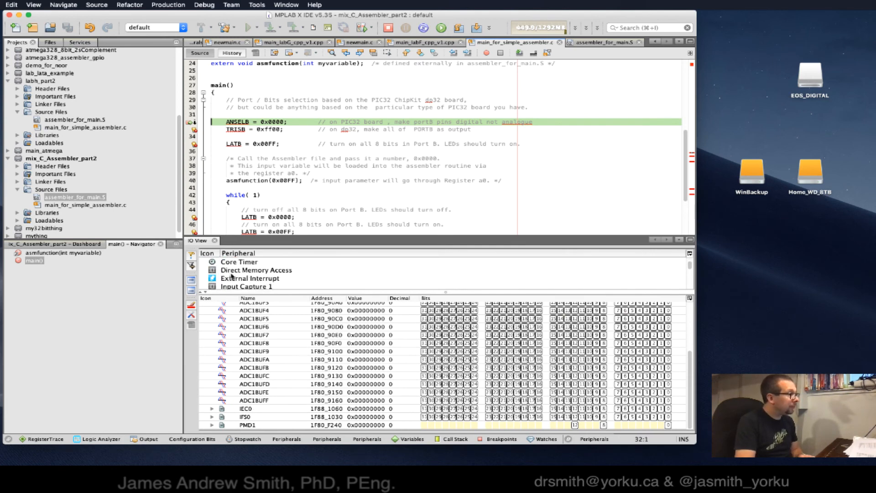
{"action": "scroll", "scroll_direction": "down", "scroll_amount": 3}
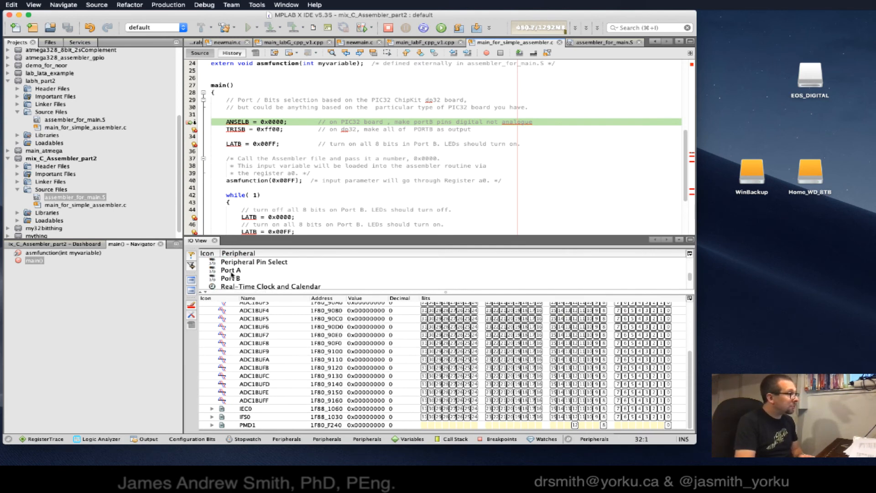
{"action": "left_click", "coordinate": [230, 277]}
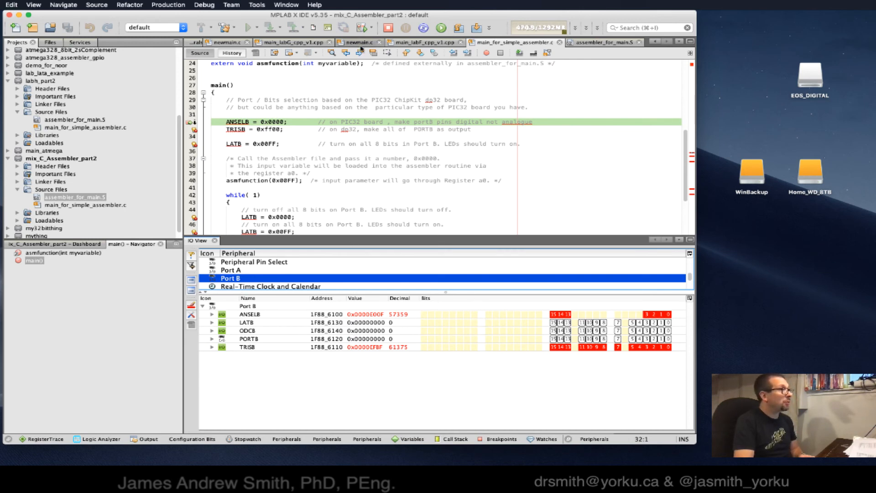
Step over the ANSELB, TRISB and LATB setup (LATB 0xBF), then step into asmfunction's prologue
{"action": "left_click", "coordinate": [476, 27]}
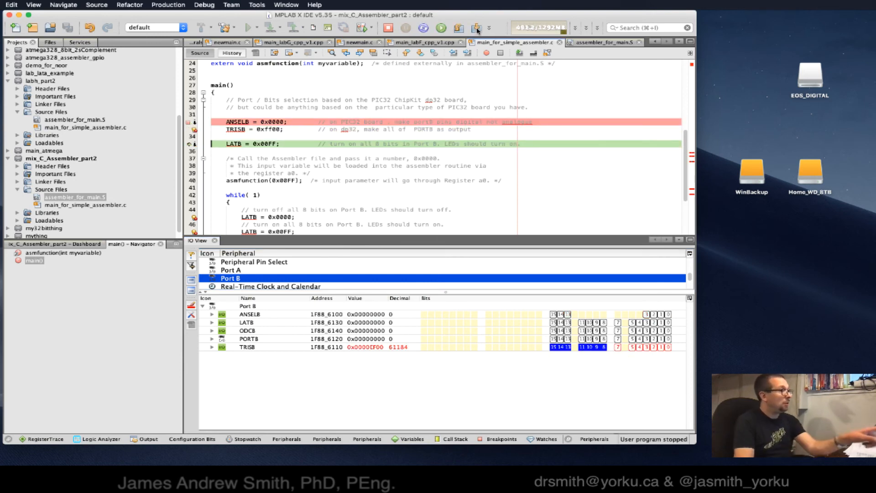
{"action": "left_click", "coordinate": [477, 28]}
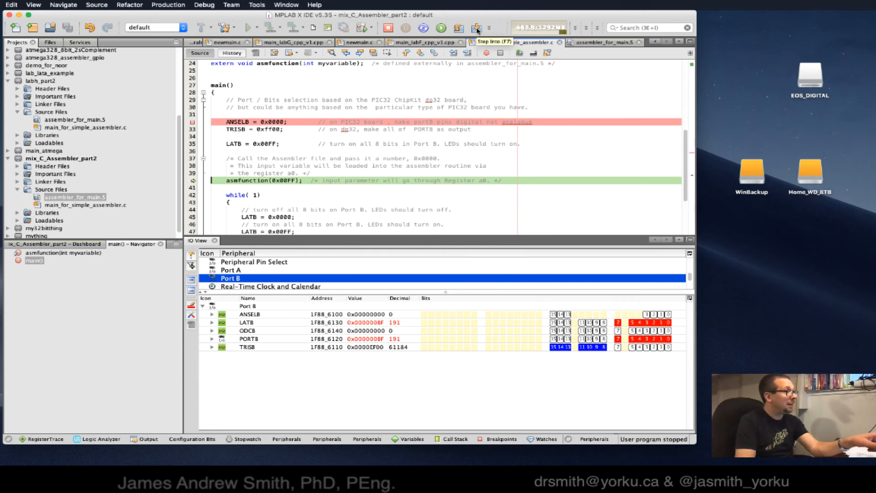
{"action": "left_click", "coordinate": [477, 28]}
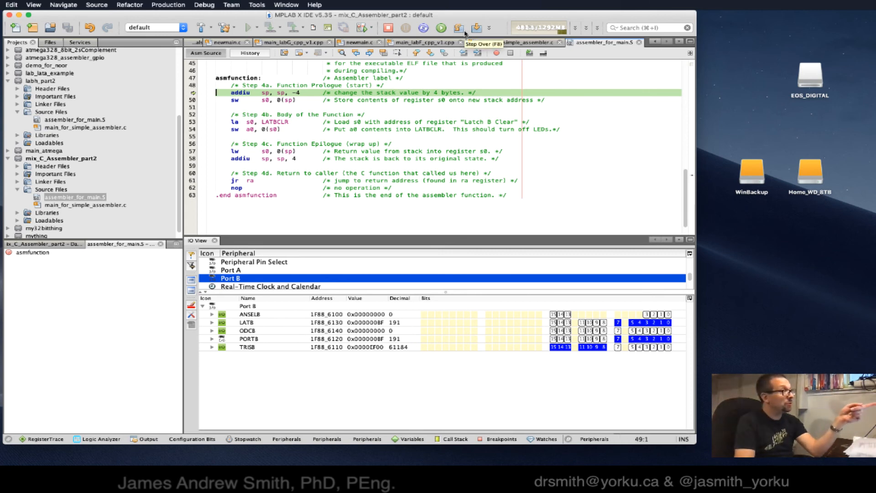
Step over asmfunction's prologue and LATBCLR load, pausing before the a0 store, and pull down the Window menu
{"action": "left_click", "coordinate": [476, 27]}
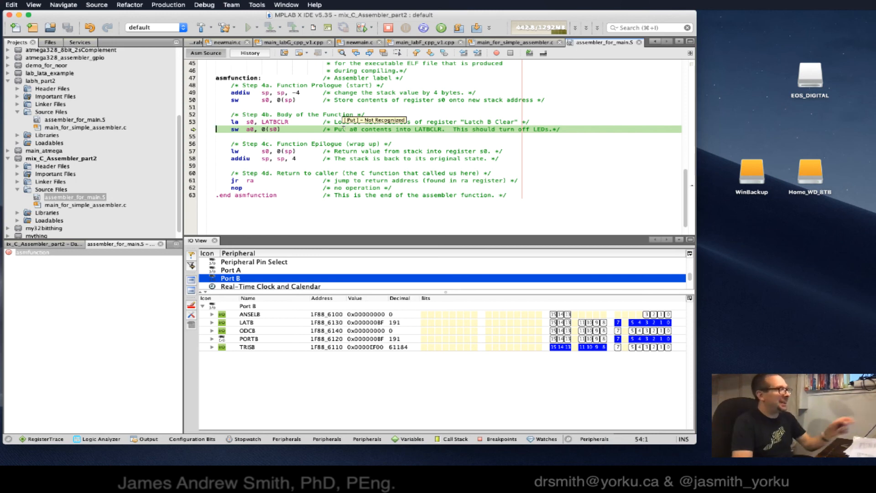
{"action": "mouse_move", "coordinate": [274, 273]}
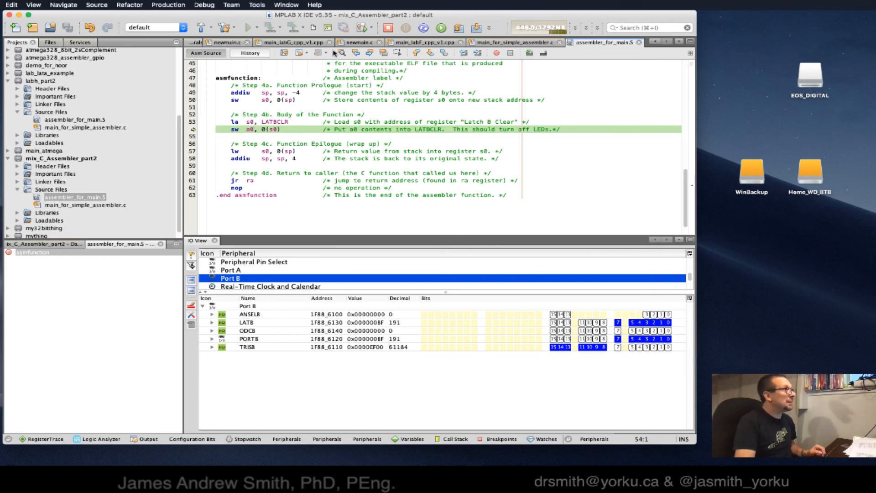
{"action": "left_click", "coordinate": [285, 5]}
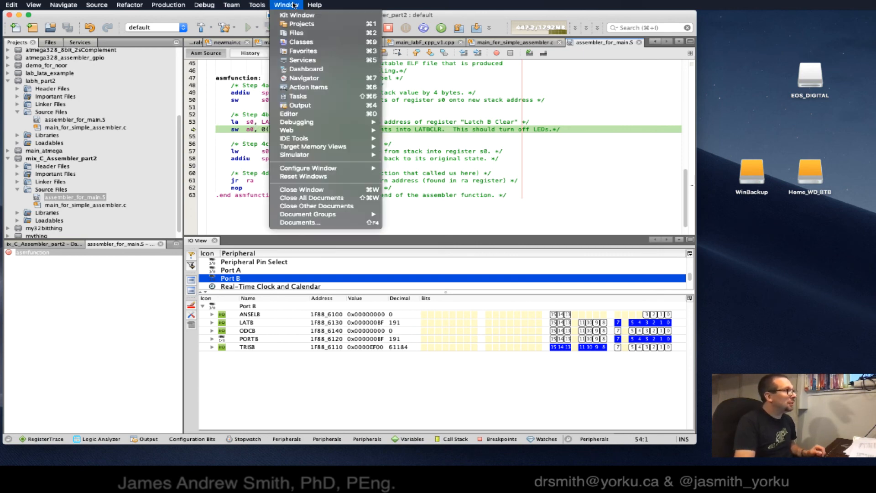
{"action": "mouse_move", "coordinate": [294, 156]}
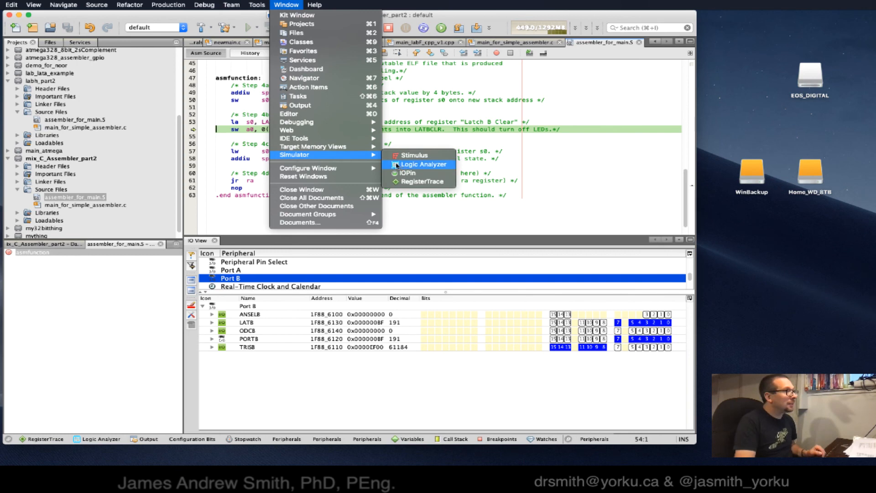
{"action": "mouse_move", "coordinate": [297, 121]}
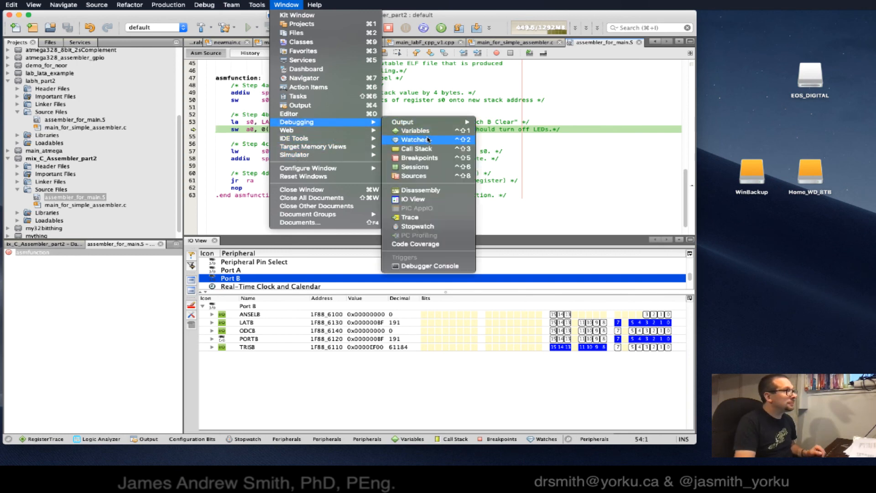
{"action": "mouse_move", "coordinate": [416, 131]}
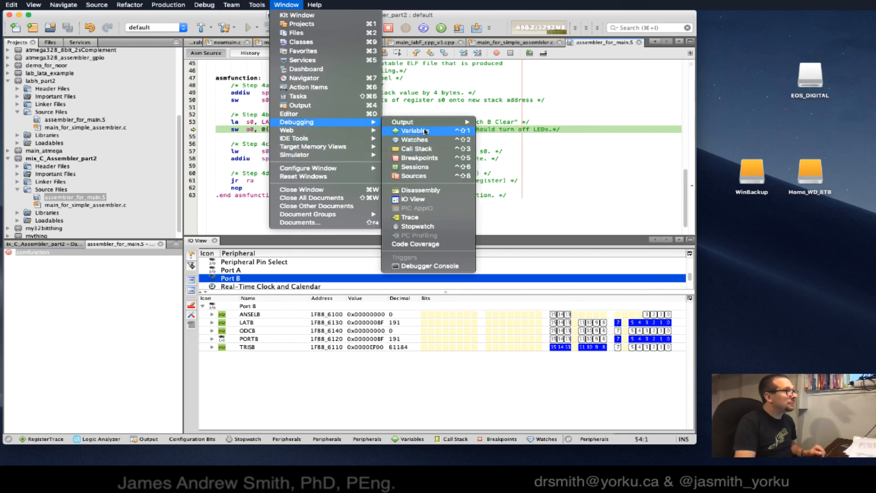
{"action": "mouse_move", "coordinate": [412, 199]}
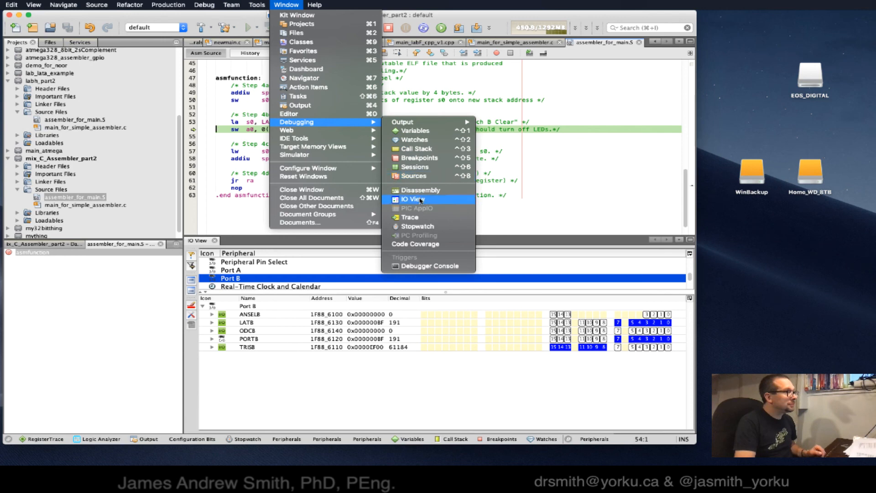
{"action": "mouse_move", "coordinate": [420, 158]}
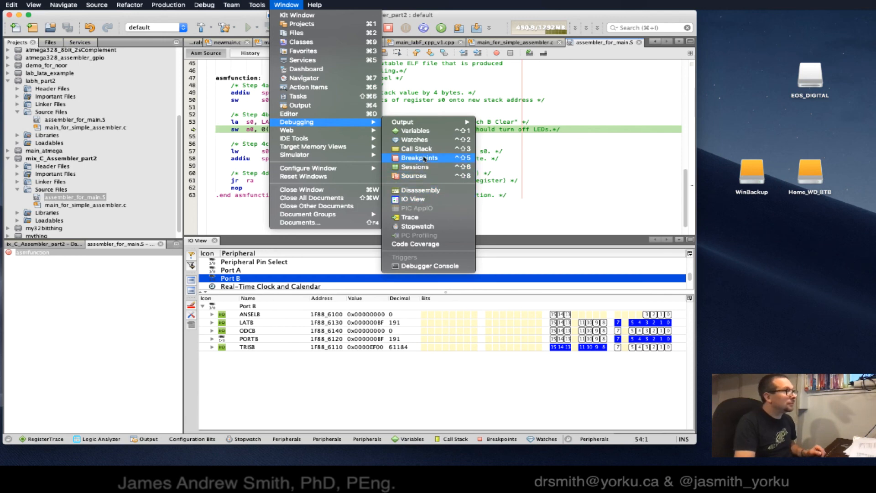
{"action": "mouse_move", "coordinate": [313, 146]}
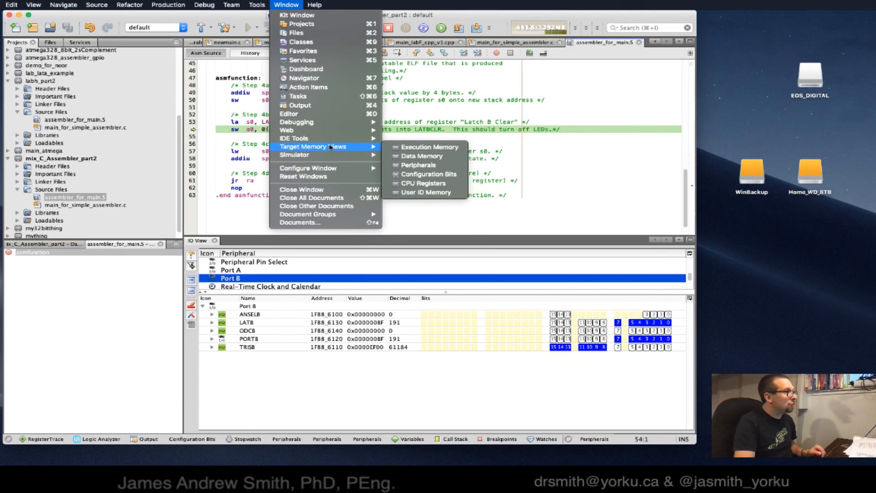
{"action": "mouse_move", "coordinate": [418, 166]}
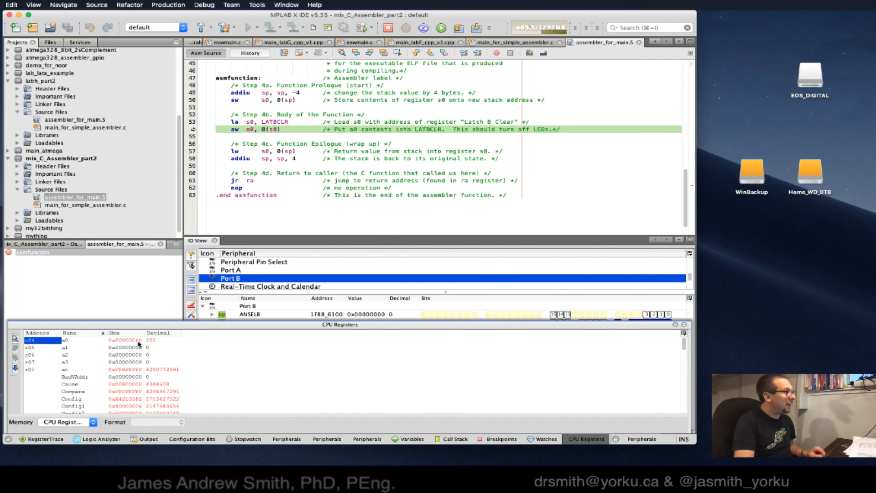
Shrink CPU Registers, focus LATB in IO View, and step out of asmfunction through main's loop, LATB toggling 0 and 191
{"action": "left_click", "coordinate": [111, 340]}
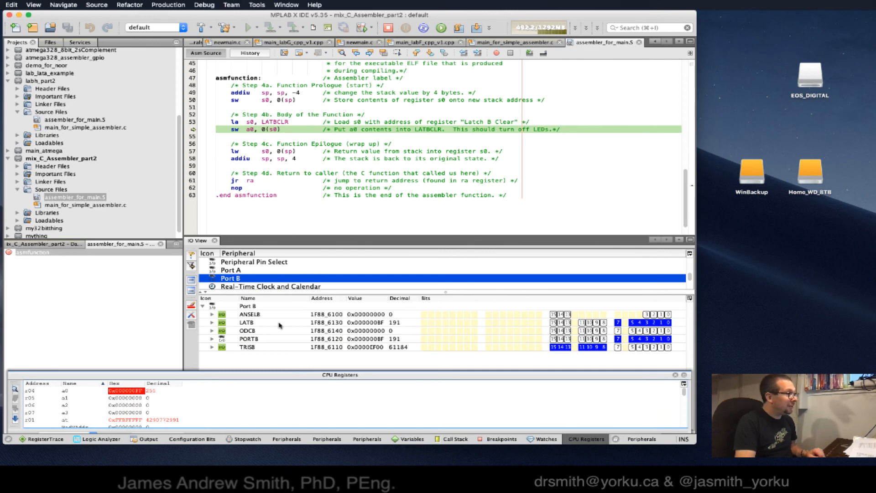
{"action": "left_click", "coordinate": [246, 322]}
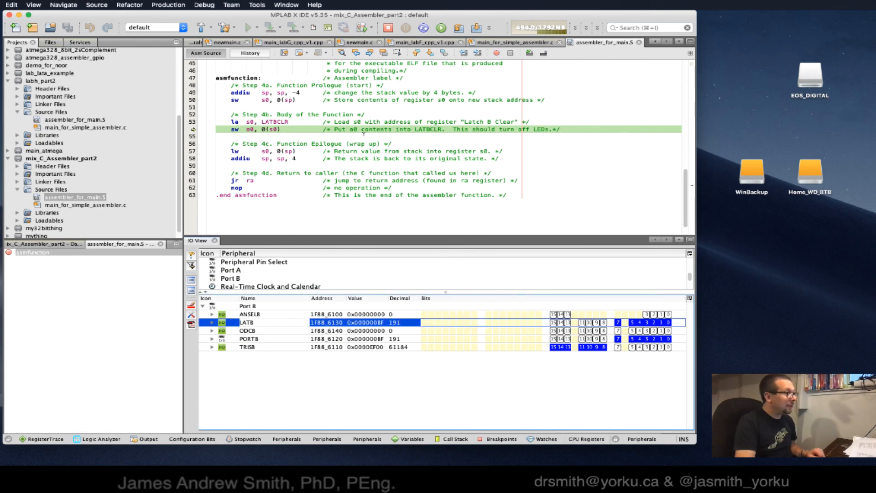
{"action": "left_click", "coordinate": [459, 27]}
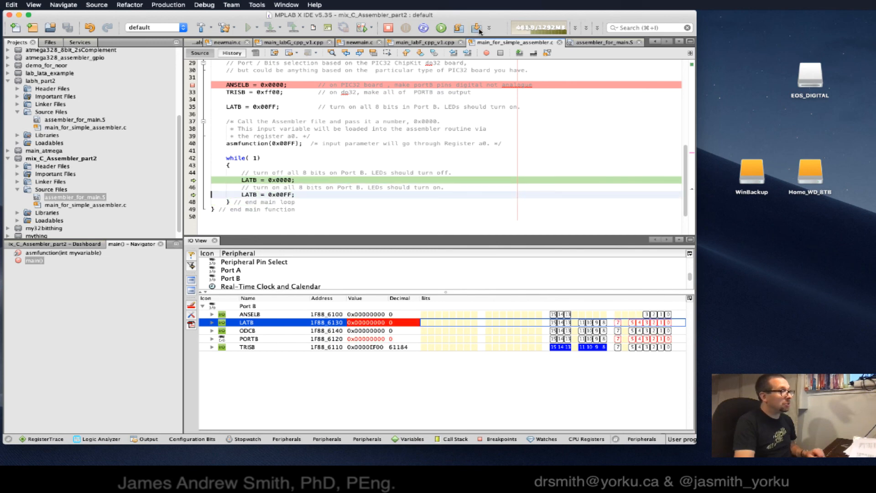
{"action": "left_click", "coordinate": [479, 28]}
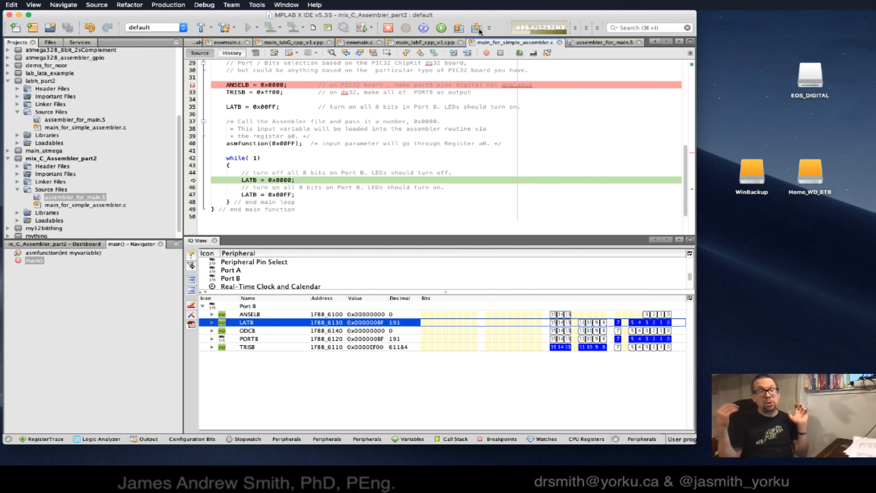